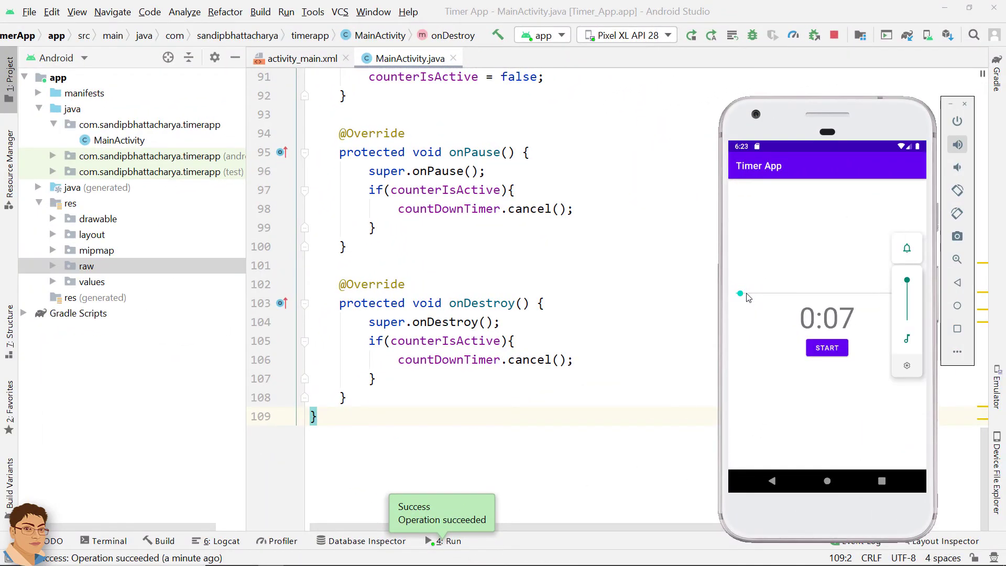
Tap the running Timer App in the emulator to watch its countdown from the START button
{"action": "left_click", "coordinate": [826, 346]}
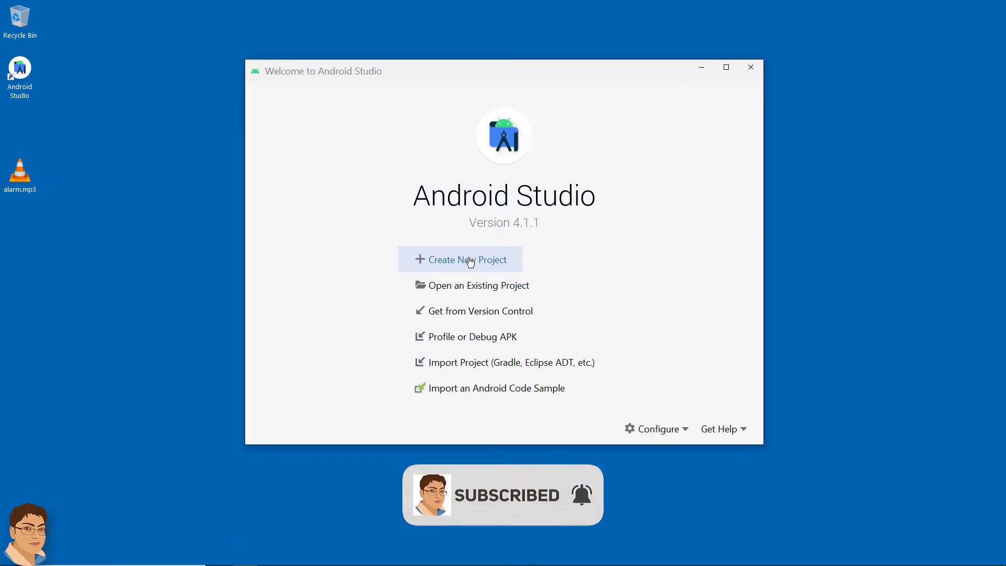
Create a new Java Empty Activity project named 'Timer App'
{"action": "left_click", "coordinate": [467, 260]}
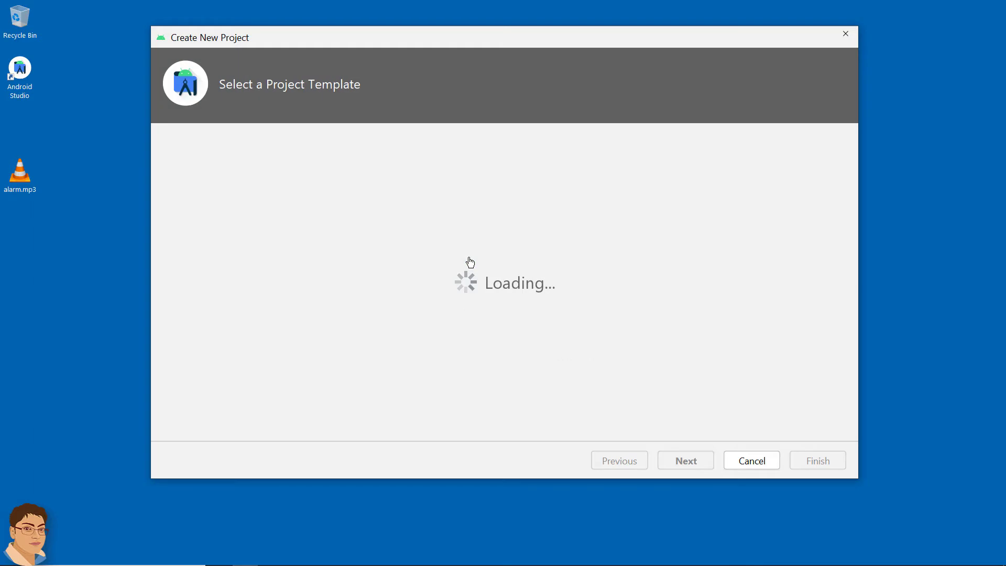
{"action": "left_click", "coordinate": [685, 459]}
{"action": "type", "text": "T"}
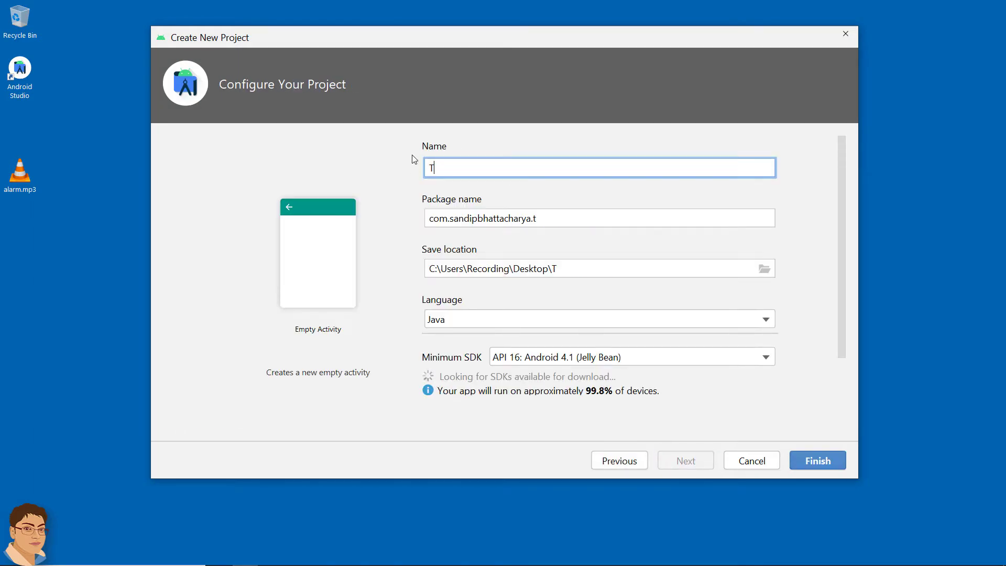
{"action": "type", "text": "imer A"}
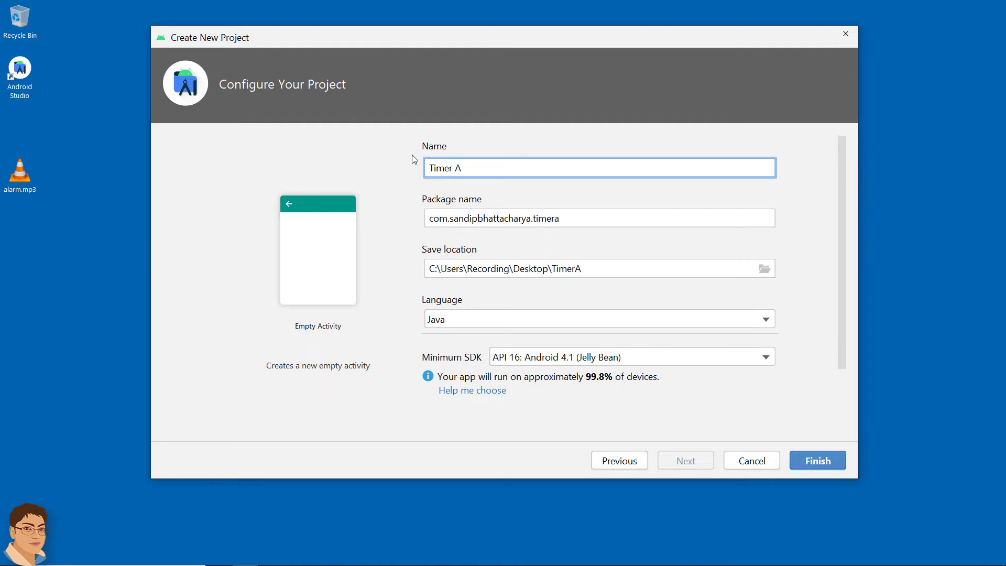
{"action": "type", "text": "pp"}
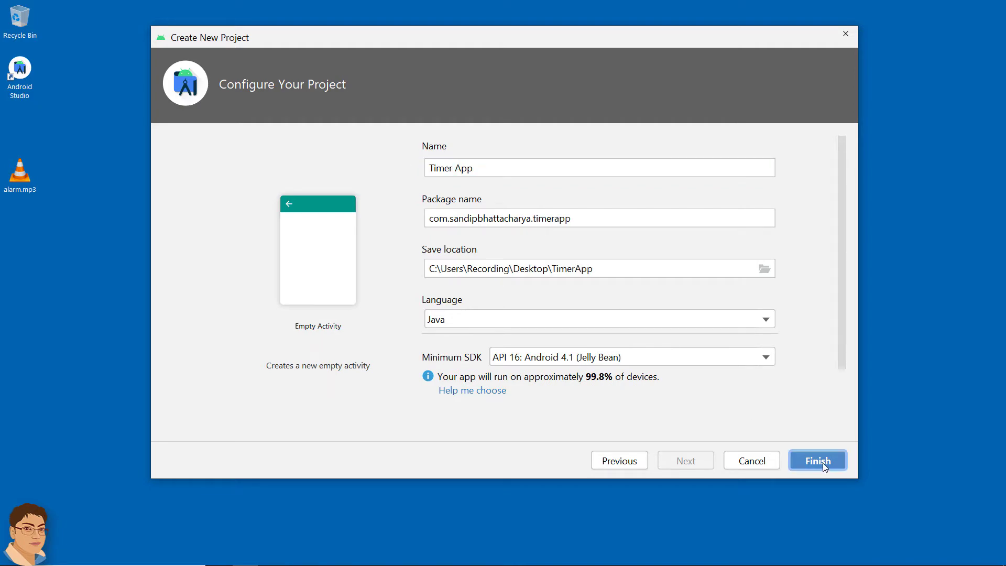
{"action": "left_click", "coordinate": [817, 460]}
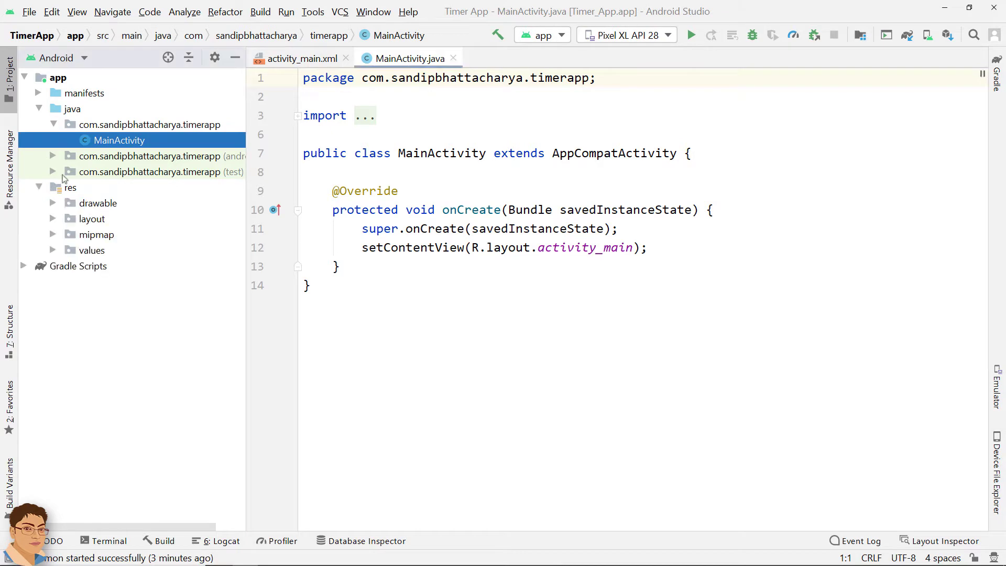
In activity_main.xml, replace ConstraintLayout with LinearLayout having vertical orientation and center gravity
{"action": "left_click", "coordinate": [301, 58]}
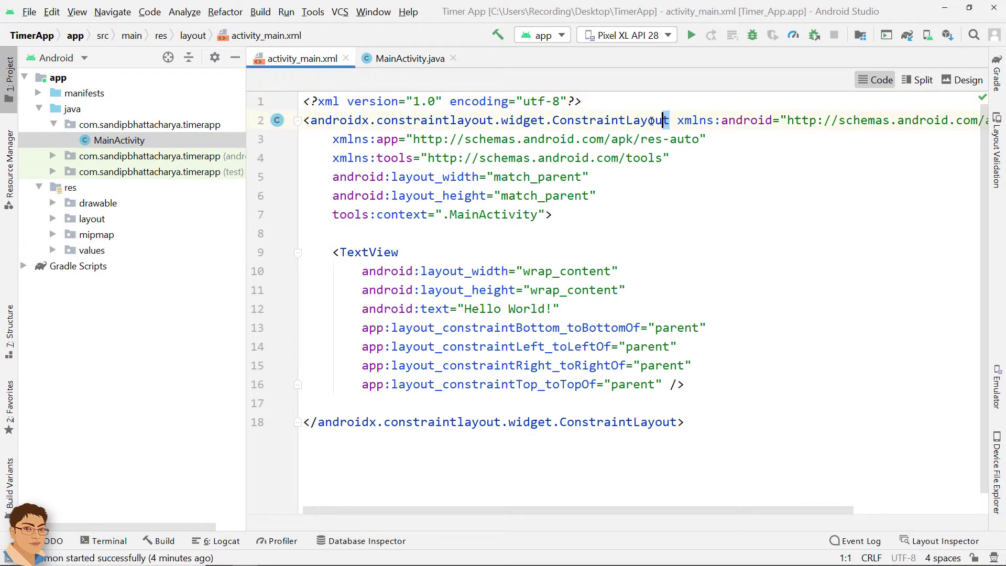
{"action": "double_click", "coordinate": [485, 120]}
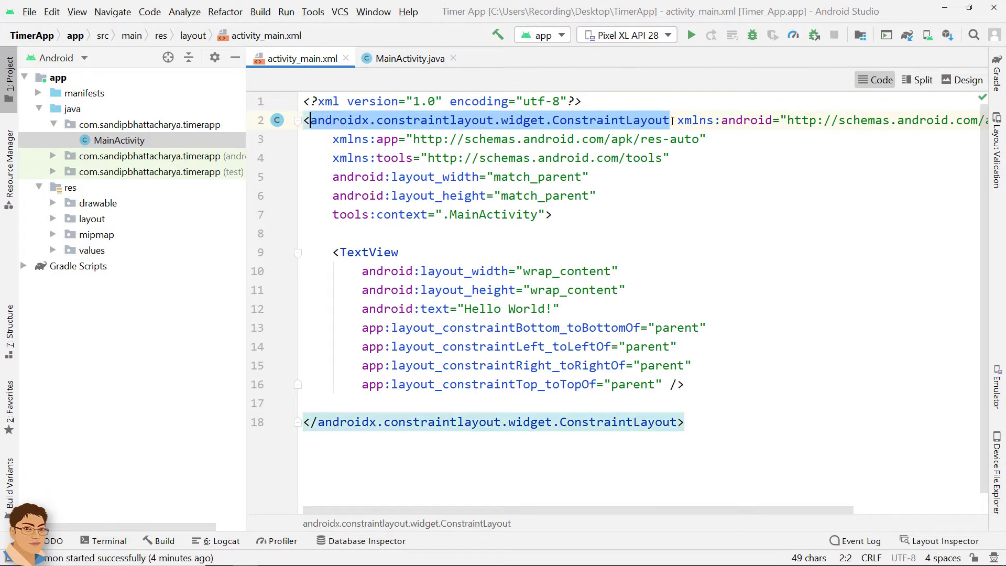
{"action": "type", "text": "Liear"}
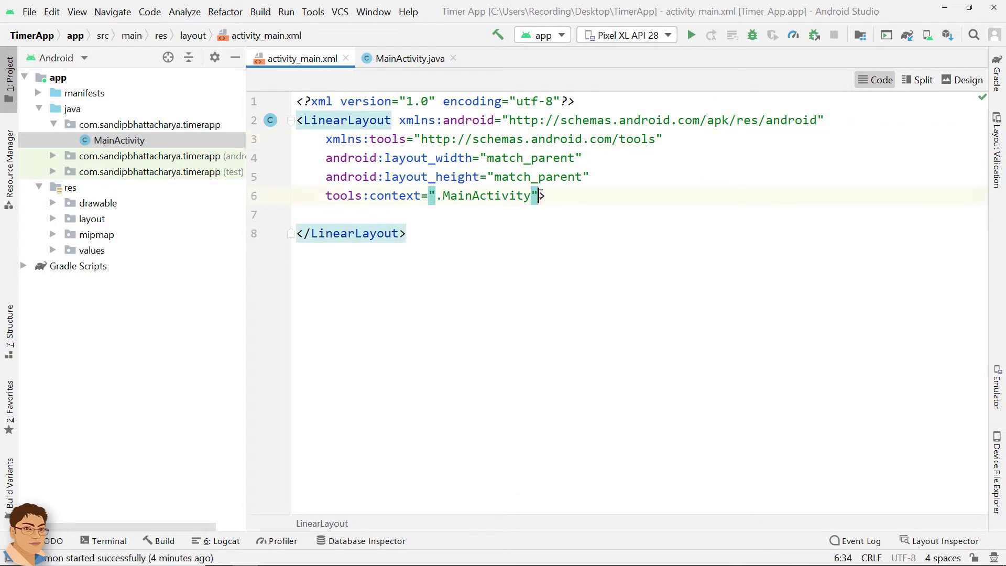
{"action": "type", "text": "android:orientation=\"vertical\">"}
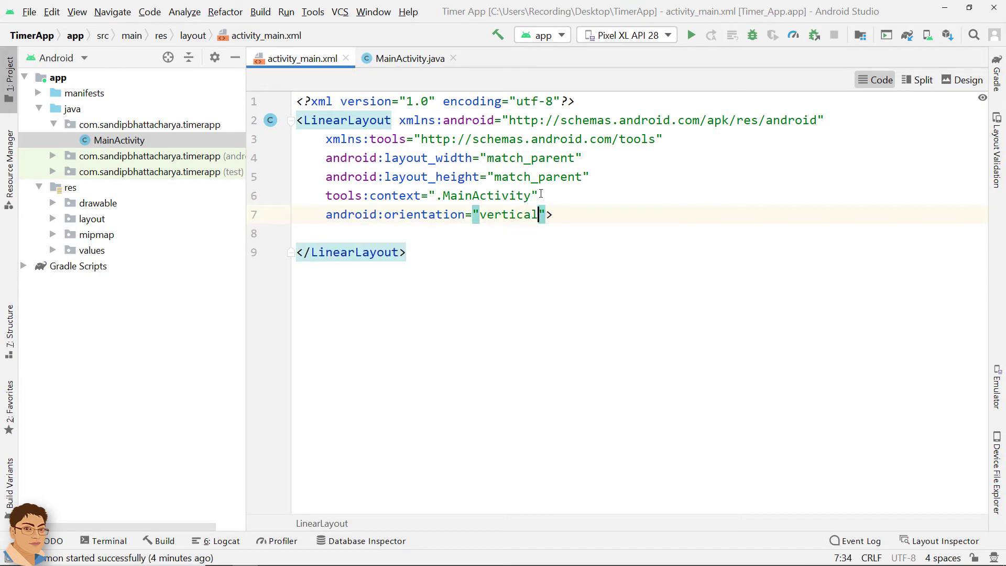
{"action": "type", "text": "android:gravity=\"center\">"}
{"action": "type", "text": "<SeekBar"}
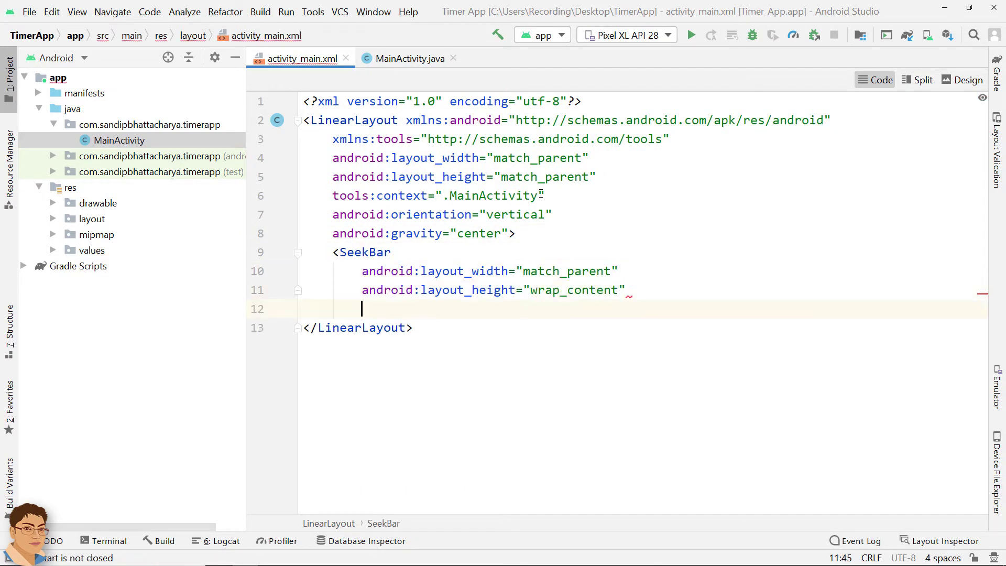
Add SeekBar timer_sb, a 60sp '0:30' TextView timer_tv, and a START button calling start_timer
{"action": "type", "text": "android:id=\"@+id/time\""}
{"action": "type", "text": "android:text=\"0:"}
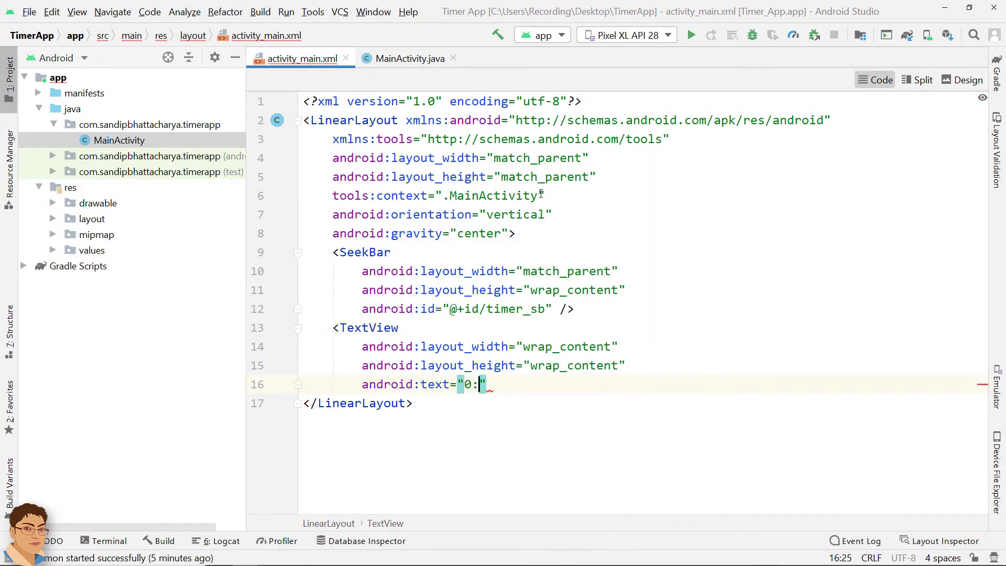
{"action": "type", "text": "30\""}
{"action": "type", "text": "android:id=\"@+id/timer_tv"}
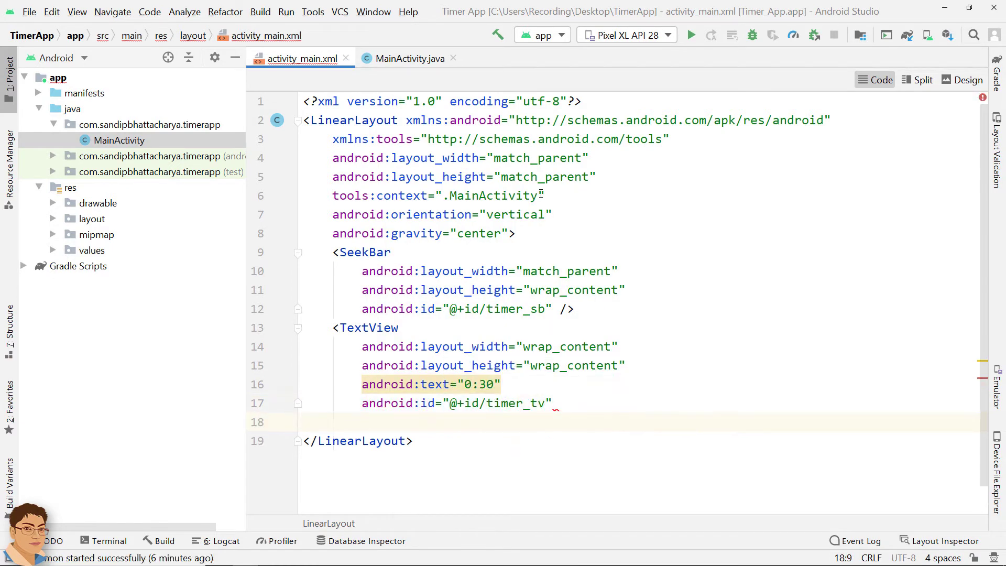
{"action": "type", "text": "android:textSize=\"60sp\""}
{"action": "type", "text": "android:text=\""}
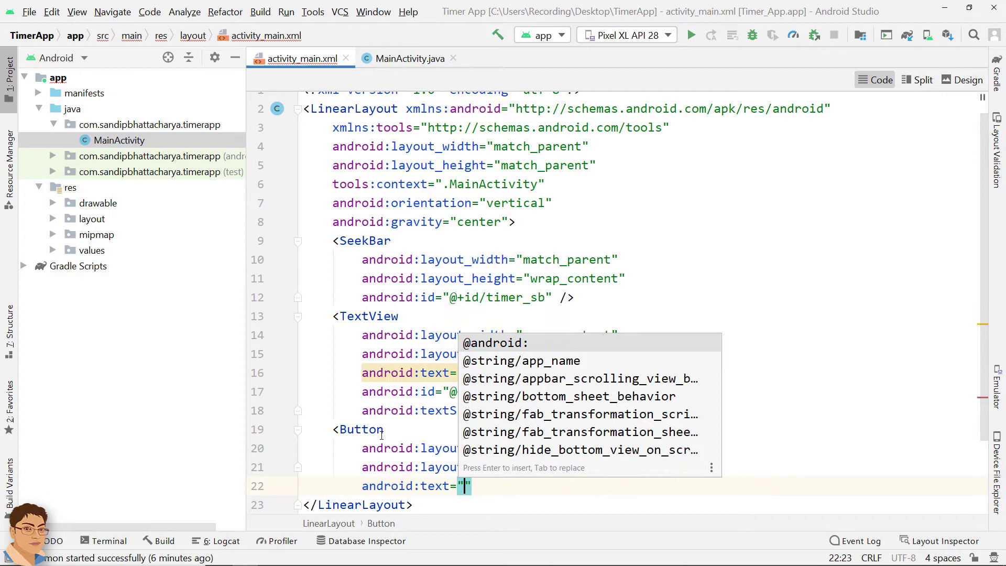
{"action": "type", "text": "id:id=\"@+id/start_btn\""}
{"action": "type", "text": "android:onClick=\"start_timer\" />"}
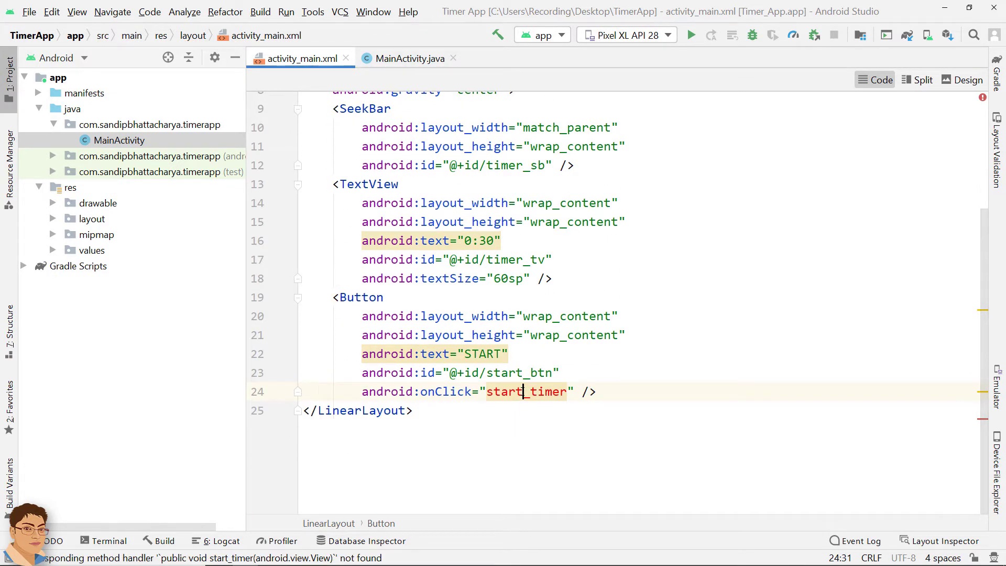
Generate start_timer(View) and declare SeekBar, TextView, Button start_btn, CountDownTimer and counterIsActive fields
{"action": "key", "text": "alt+enter"}
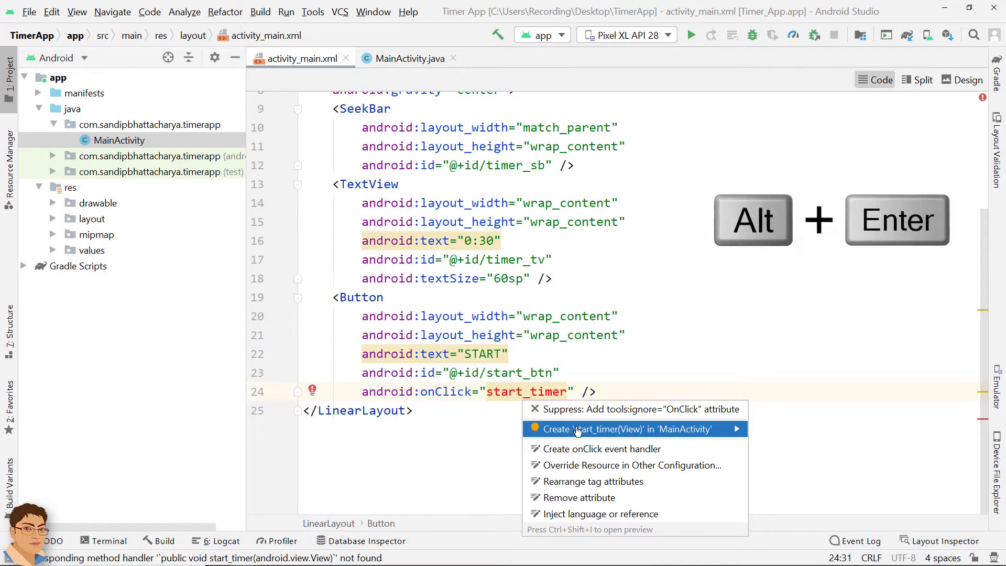
{"action": "left_click", "coordinate": [620, 428]}
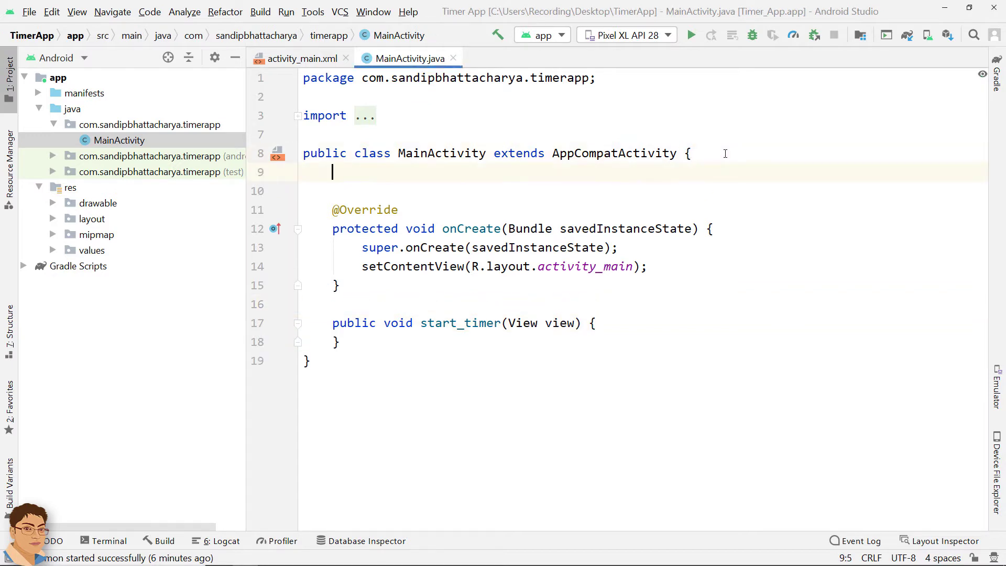
{"action": "type", "text": "SeekBar timer_sb;"}
{"action": "type", "text": "TextView timer_tv;"}
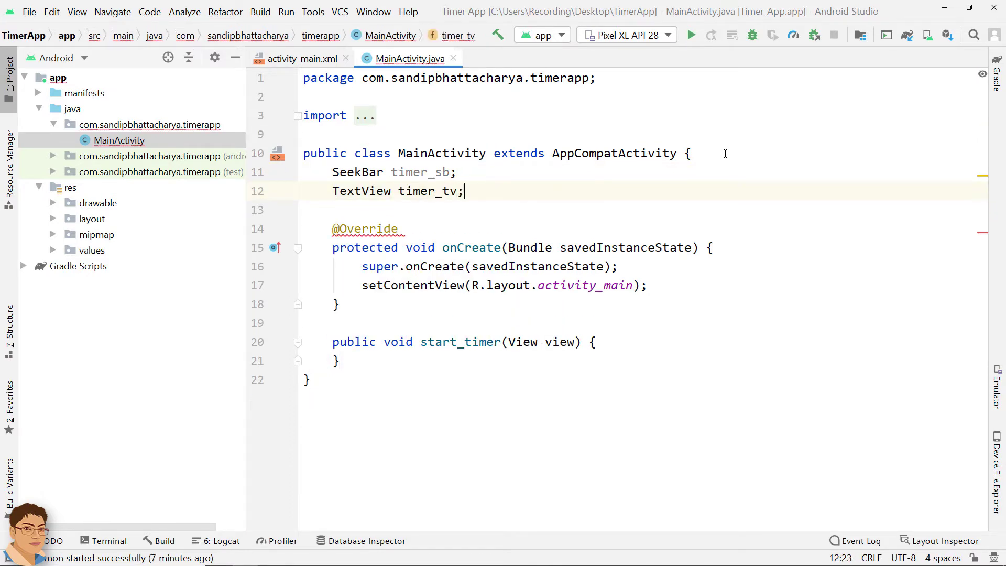
{"action": "type", "text": "Button star"}
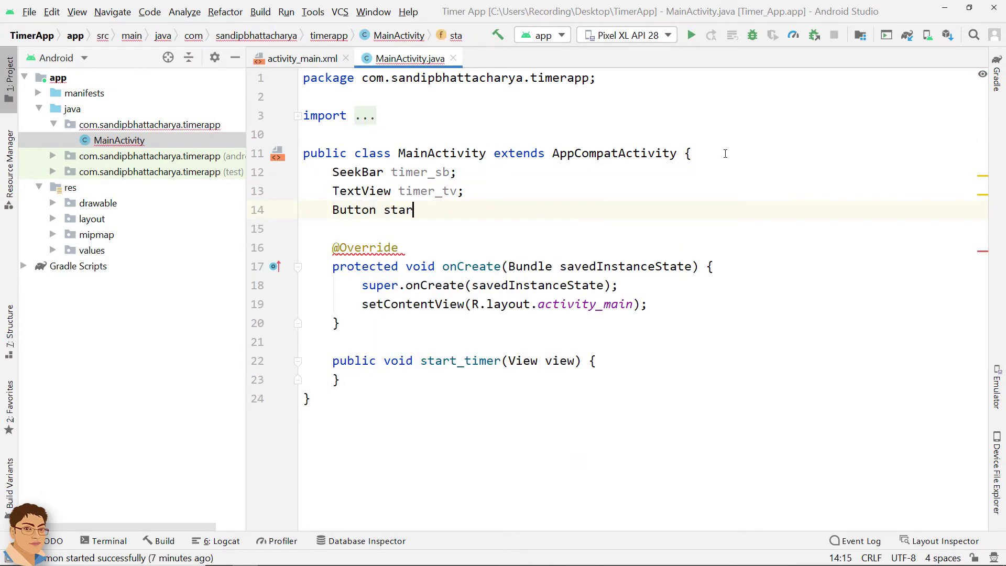
{"action": "type", "text": "t_btn;"}
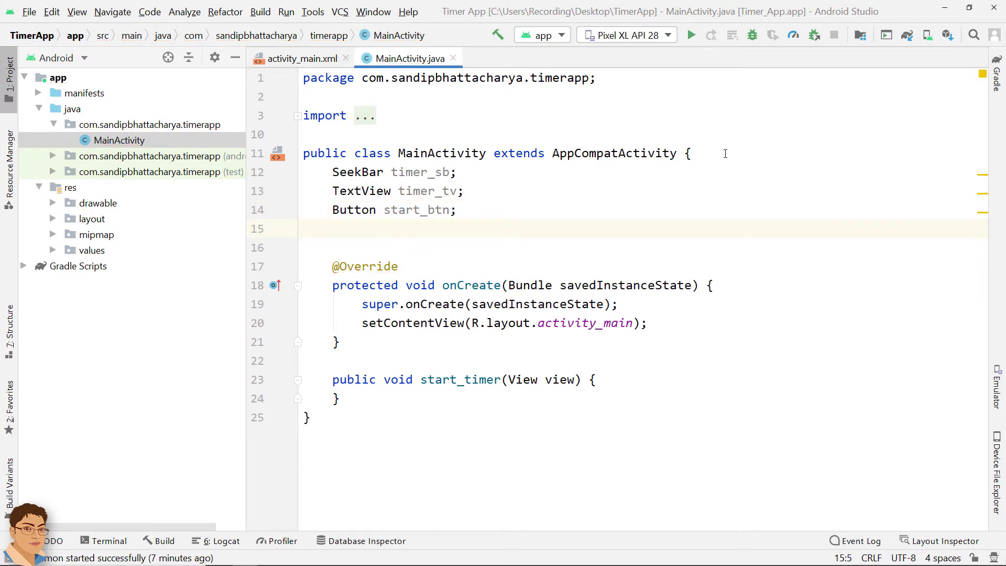
{"action": "type", "text": "CountDownTimer countDownTimer;"}
{"action": "type", "text": "Boolean"}
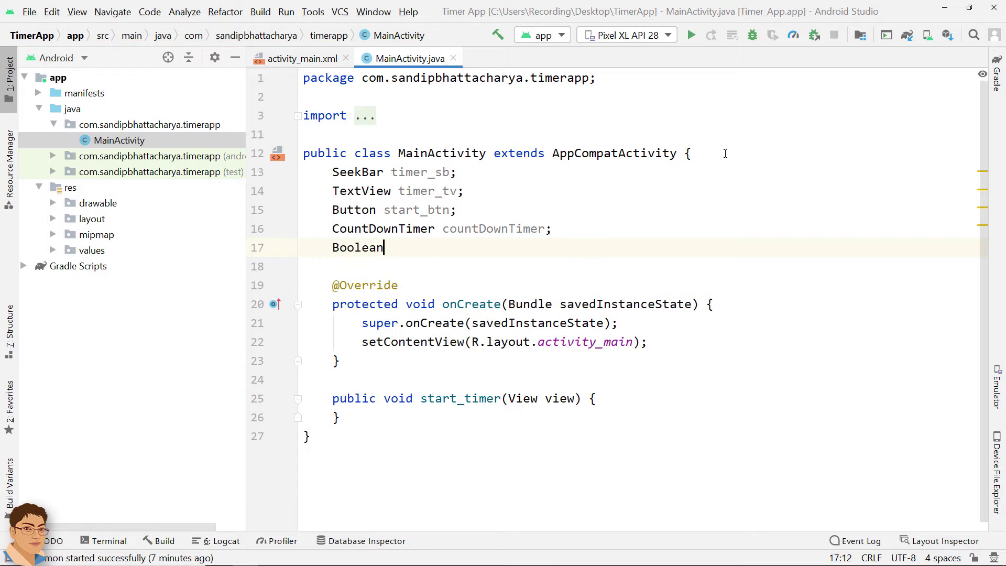
{"action": "type", "text": "counterIsActive = false;"}
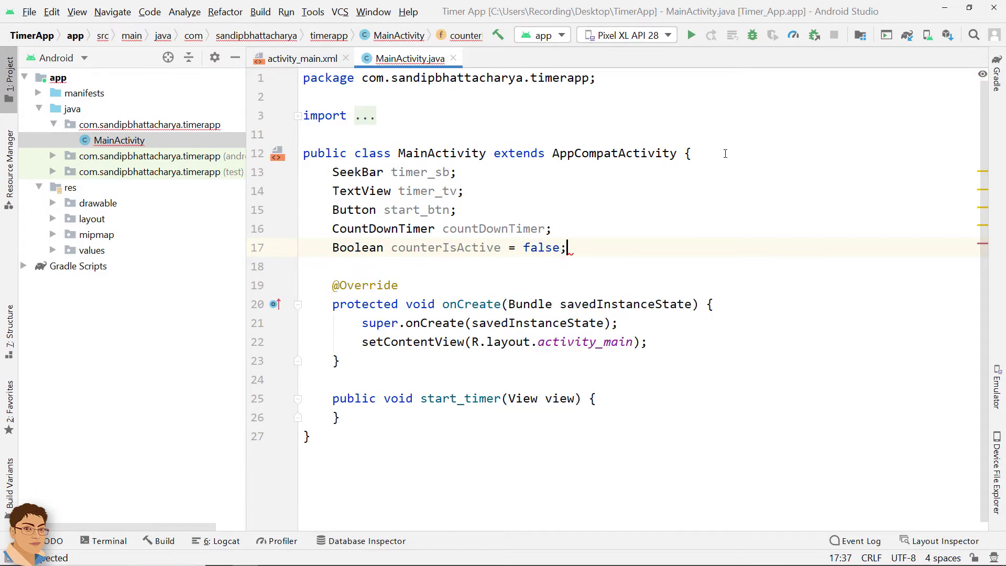
In onCreate, assign timer_sb, timer_tv and start_btn using findViewById with their R.id values
{"action": "left_click", "coordinate": [648, 342]}
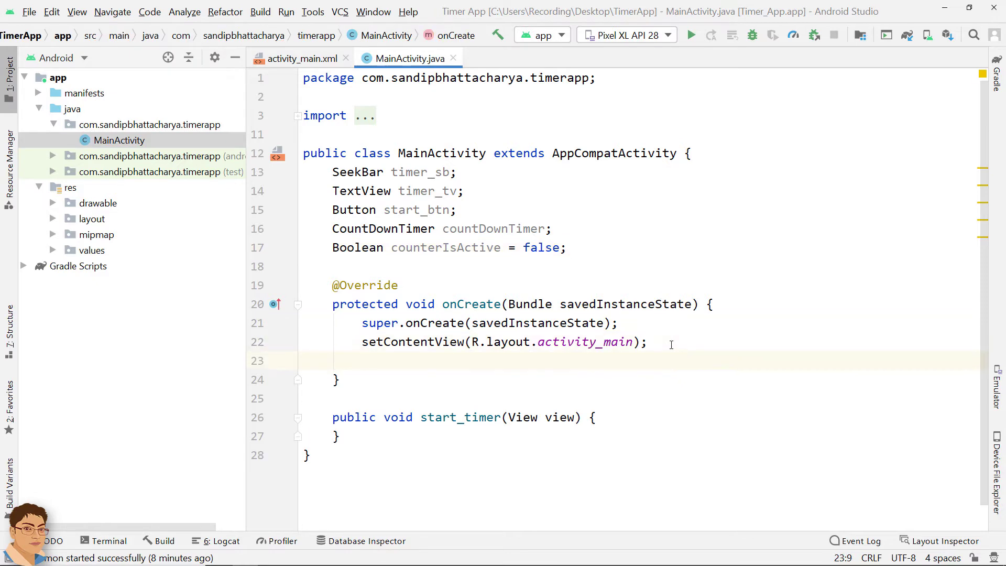
{"action": "type", "text": "timer_sb = findViewById("}
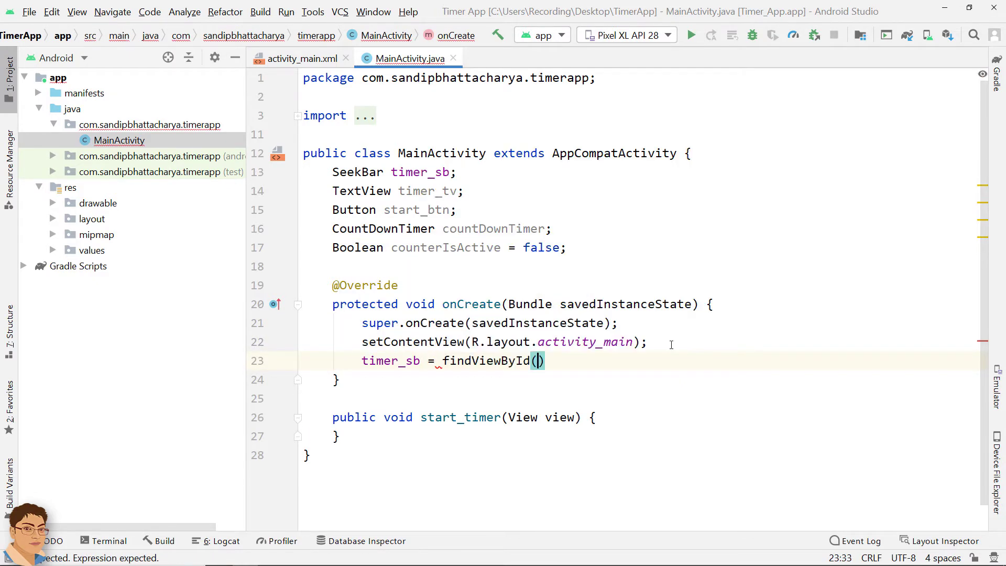
{"action": "type", "text": "R.id.timer_sb"}
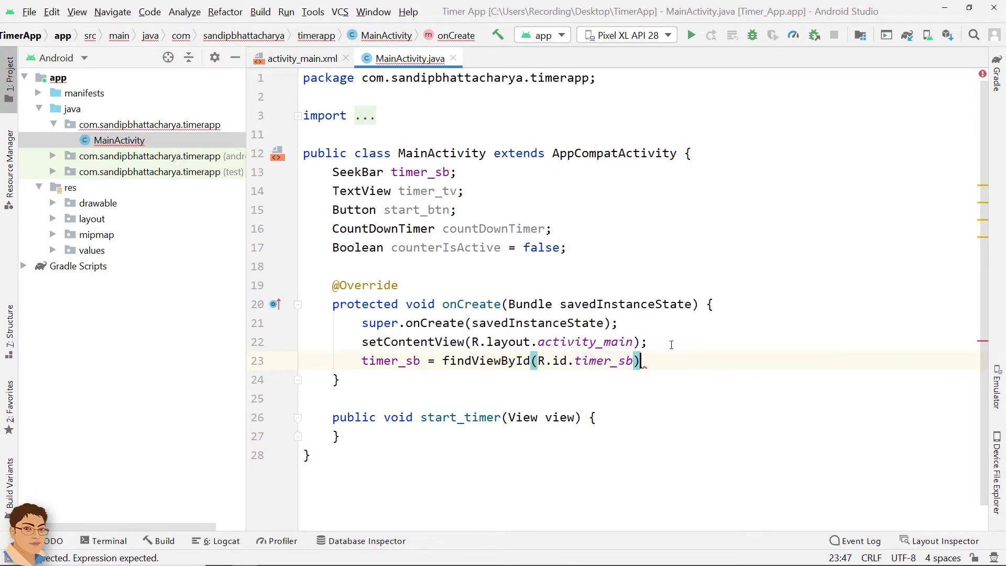
{"action": "type", "text": "timer_tv = findViewById(R.id.timer_tv);"}
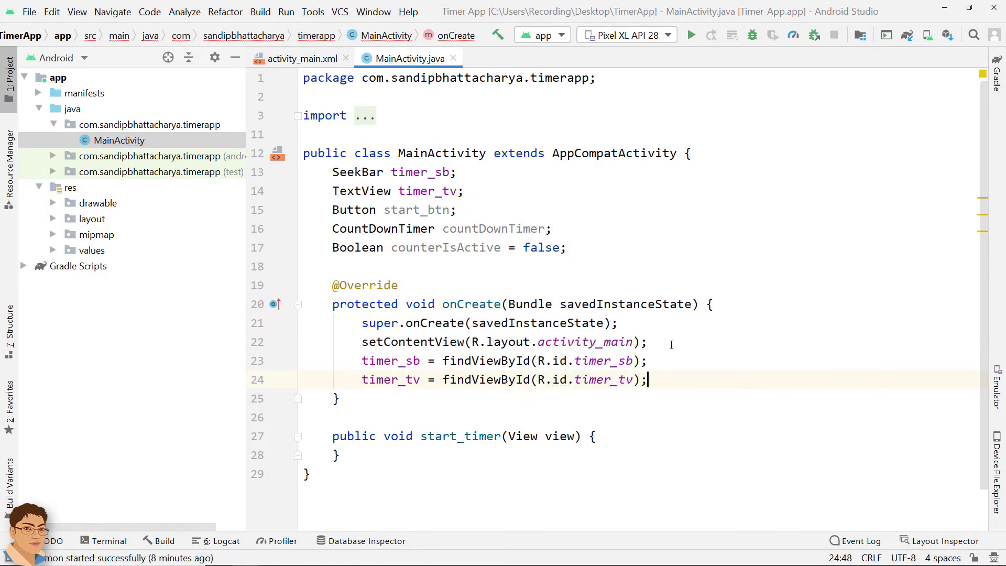
{"action": "type", "text": "start_btn = findViewById()"}
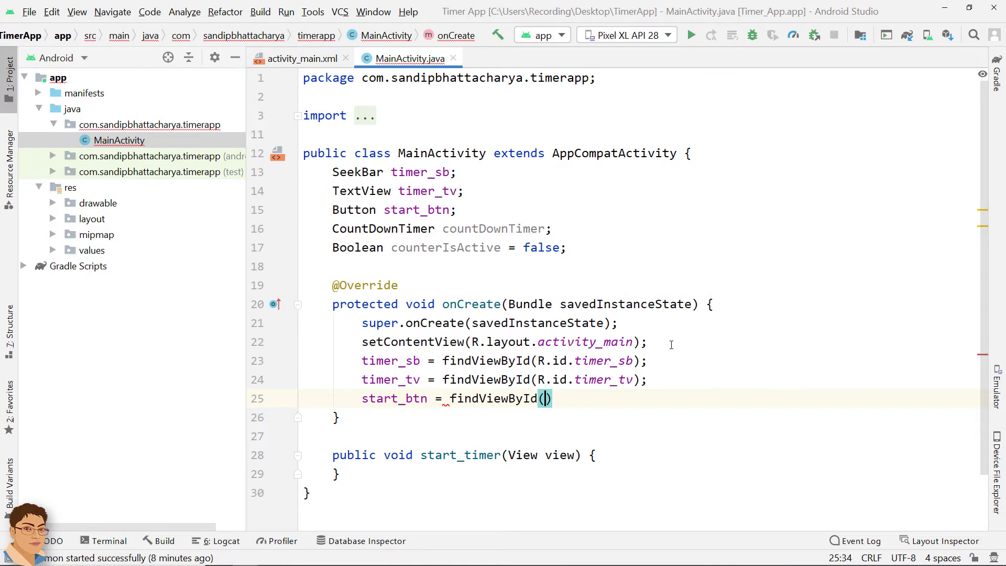
{"action": "type", "text": "R.id.start_btn);"}
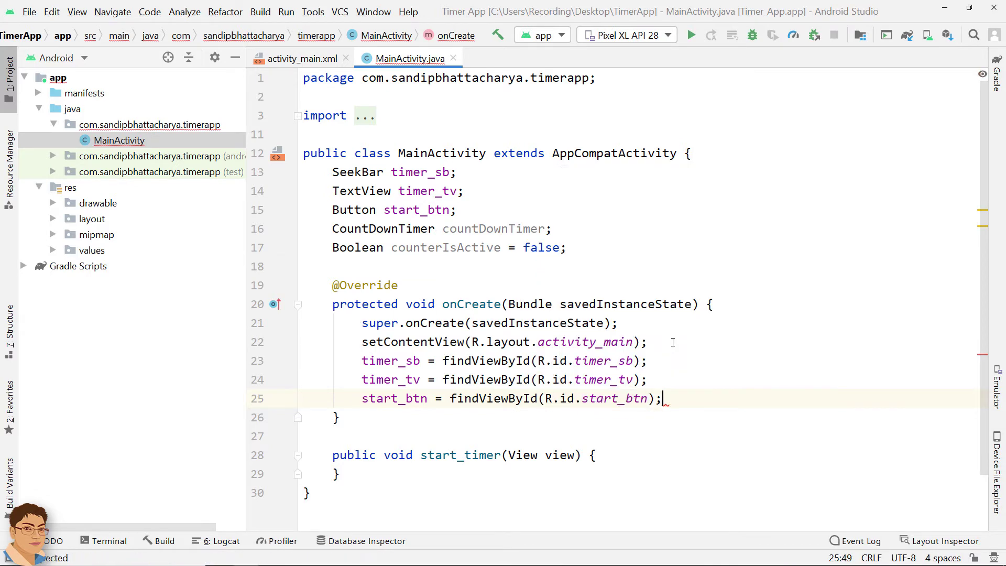
{"action": "key", "text": "enter"}
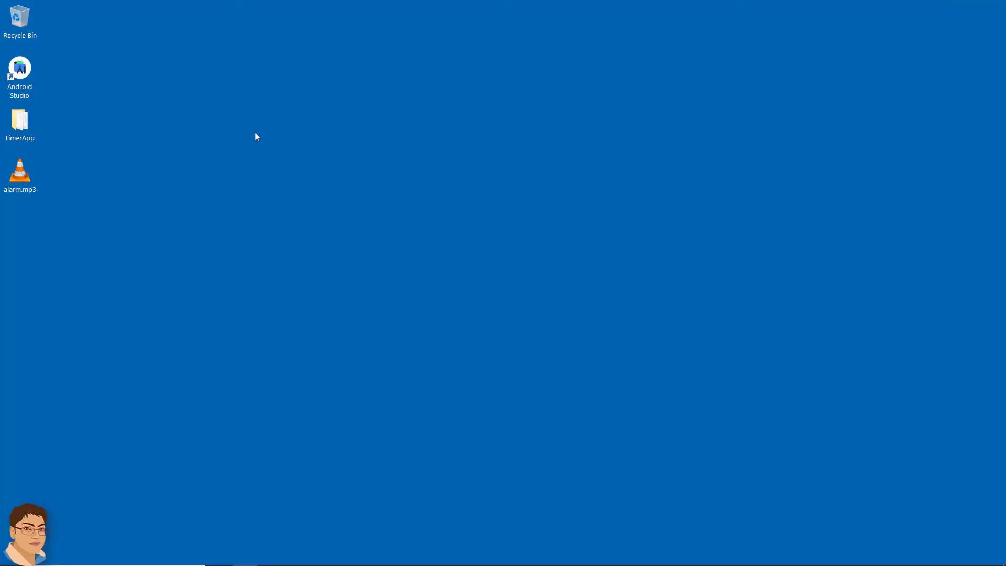
Create a res/raw folder and copy alarm.mp3 into it
{"action": "left_click", "coordinate": [20, 171]}
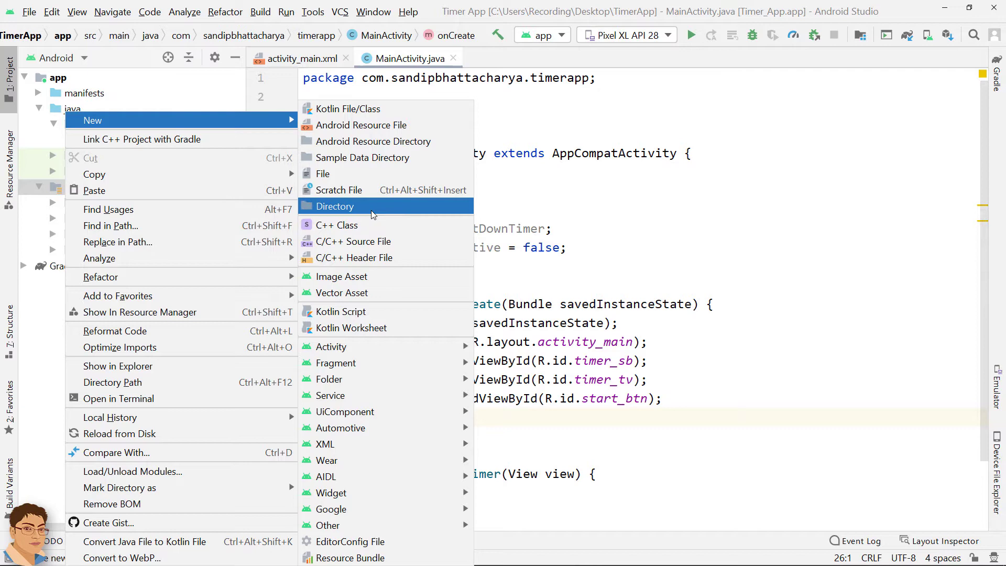
{"action": "left_click", "coordinate": [334, 205]}
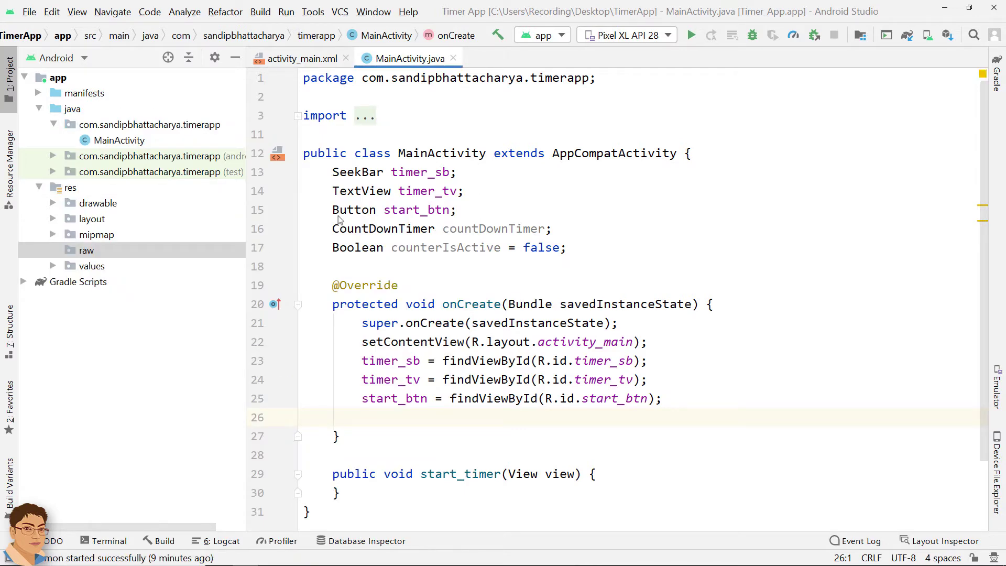
{"action": "left_click", "coordinate": [86, 250]}
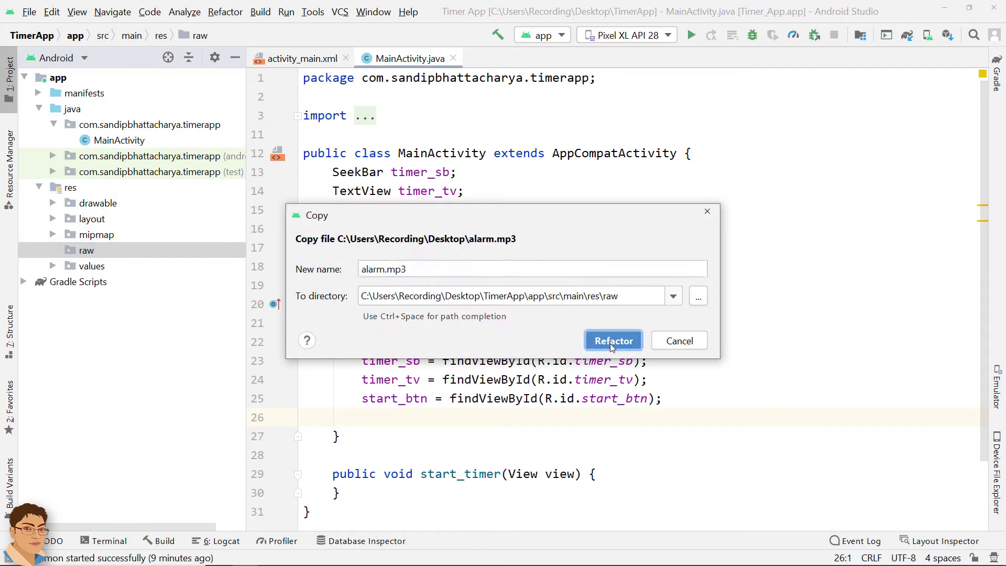
{"action": "left_click", "coordinate": [612, 340]}
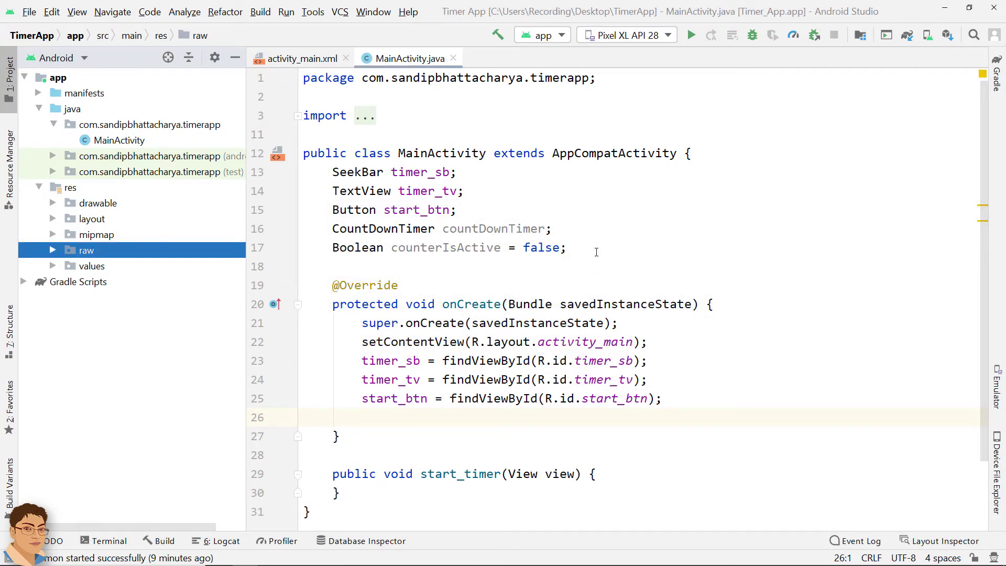
{"action": "type", "text": "MediaPlayer.create("}
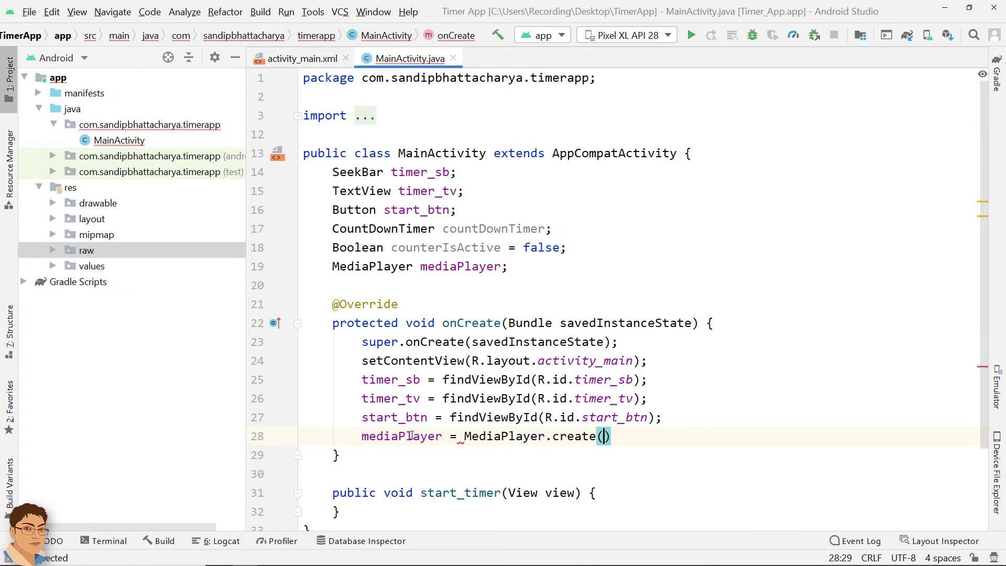
Create mediaPlayer from R.raw.alarm and set timer_sb max to 300 and progress to 30
{"action": "type", "text": "getApplicationContext()"}
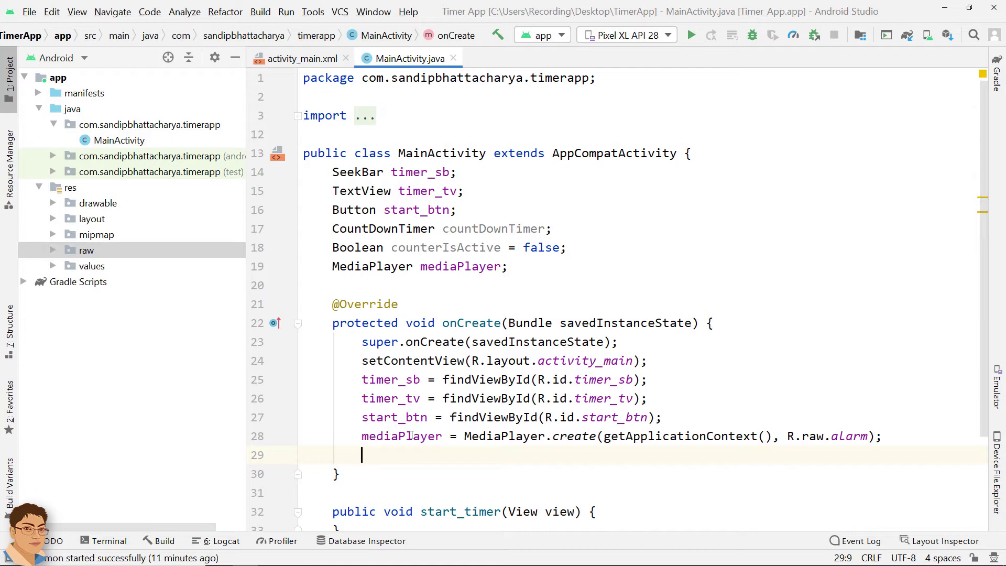
{"action": "type", "text": "timer_sb"}
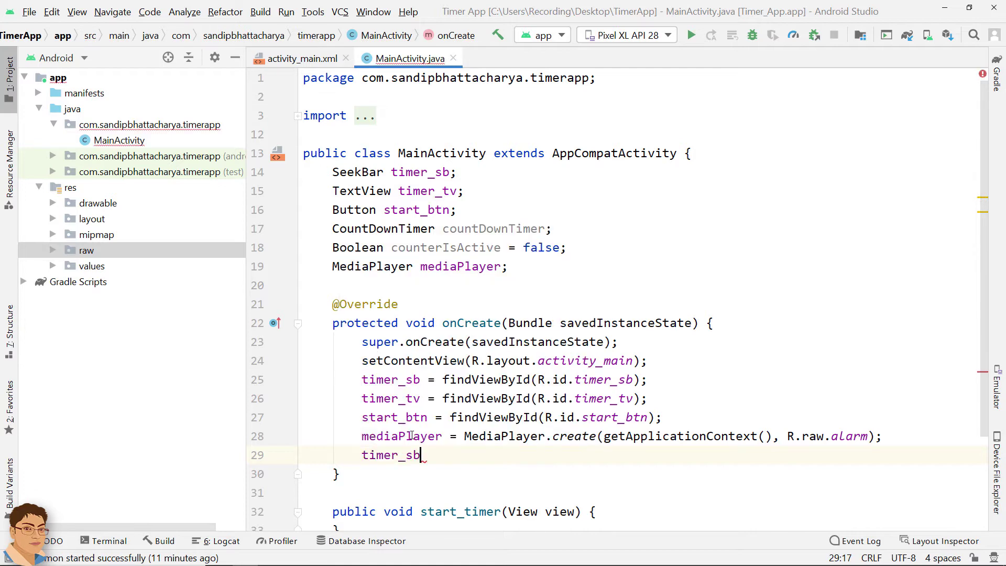
{"action": "type", "text": ".setMax(300);"}
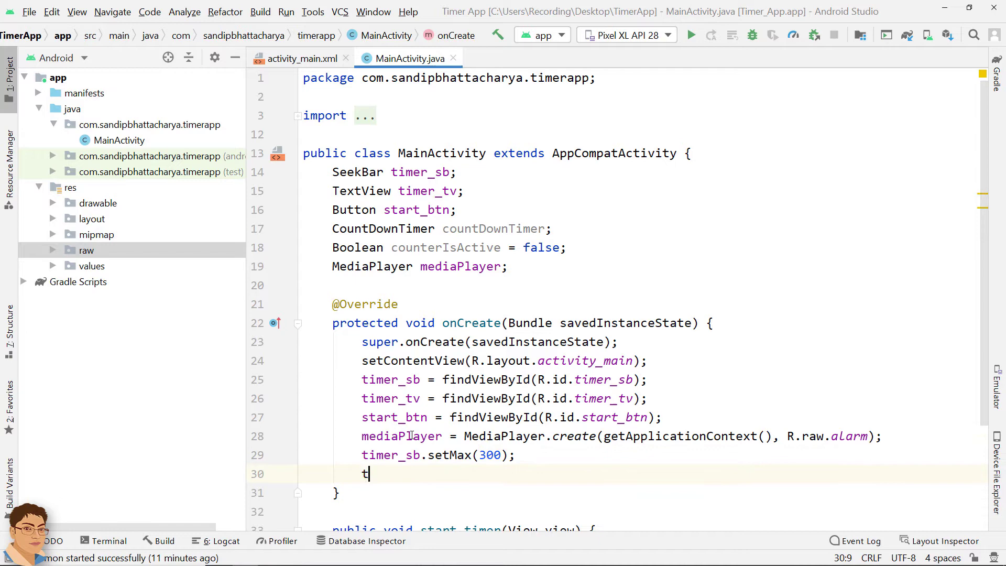
{"action": "type", "text": "imer_sb.setProgress(30);"}
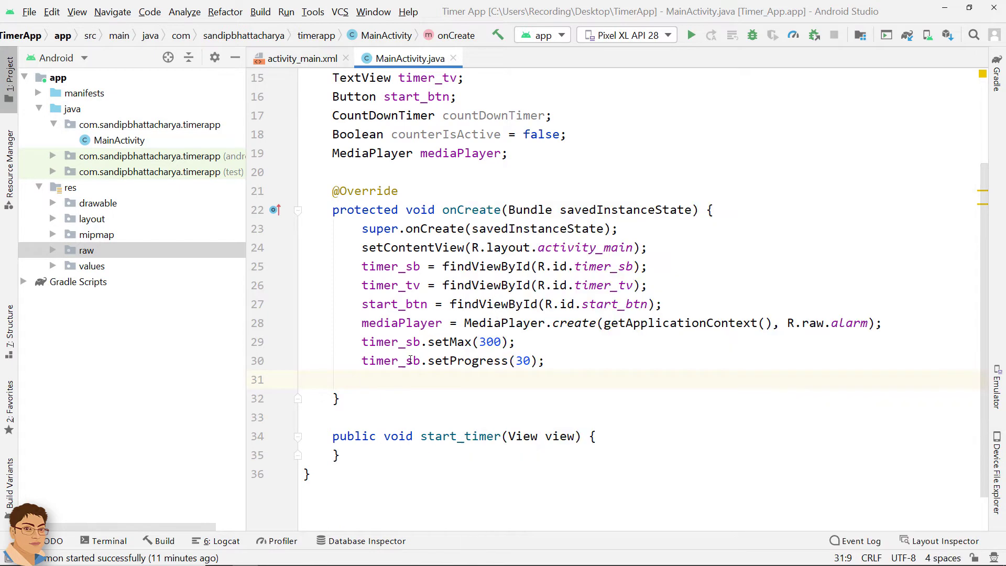
Add a SeekBar change listener calling update(progress) and generate the update method
{"action": "type", "text": "timer_sb.setOnSeekBarChangeListener();"}
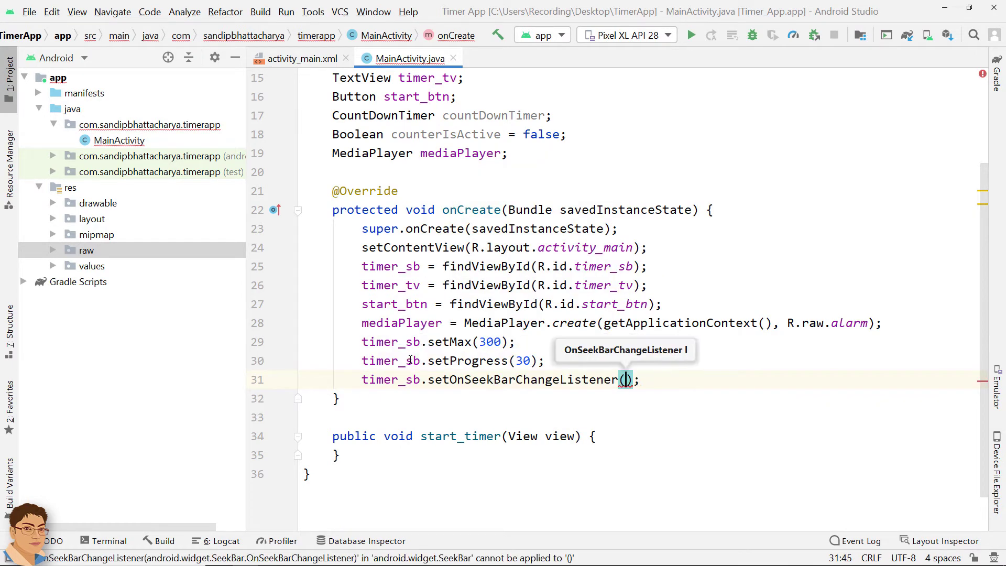
{"action": "type", "text": "new OnSeekBar.OnSeekBarChangeListener("}
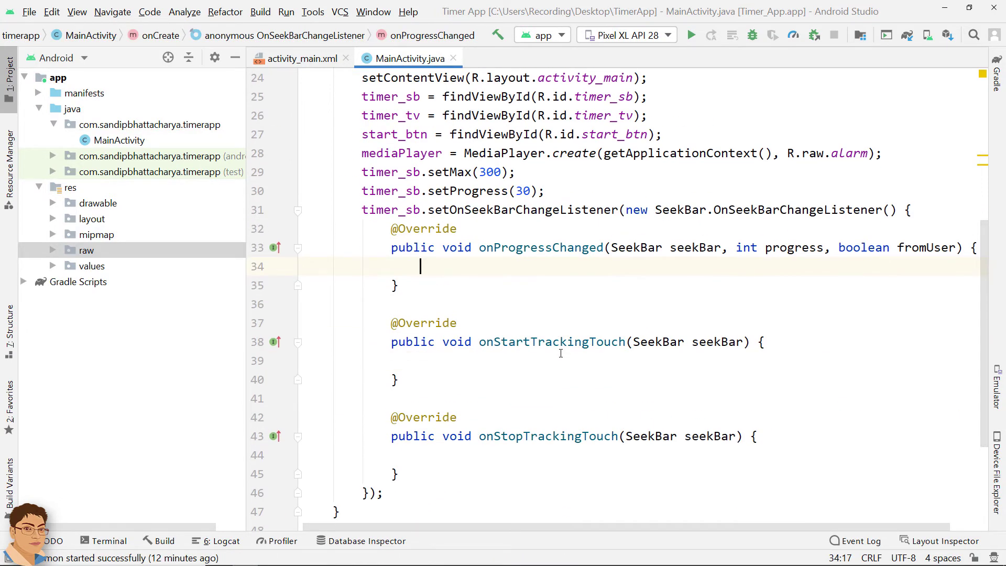
{"action": "type", "text": "update("}
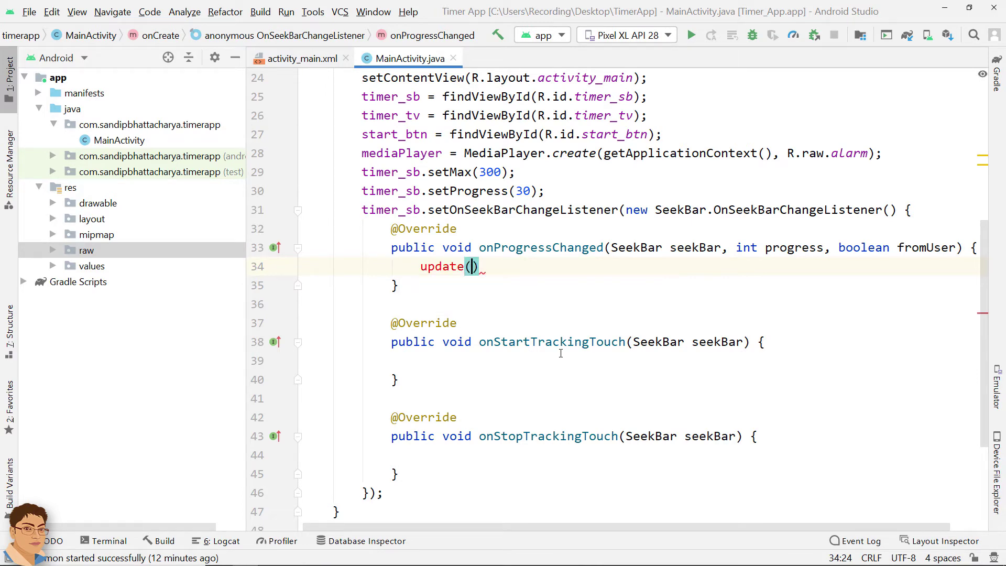
{"action": "type", "text": "progress"}
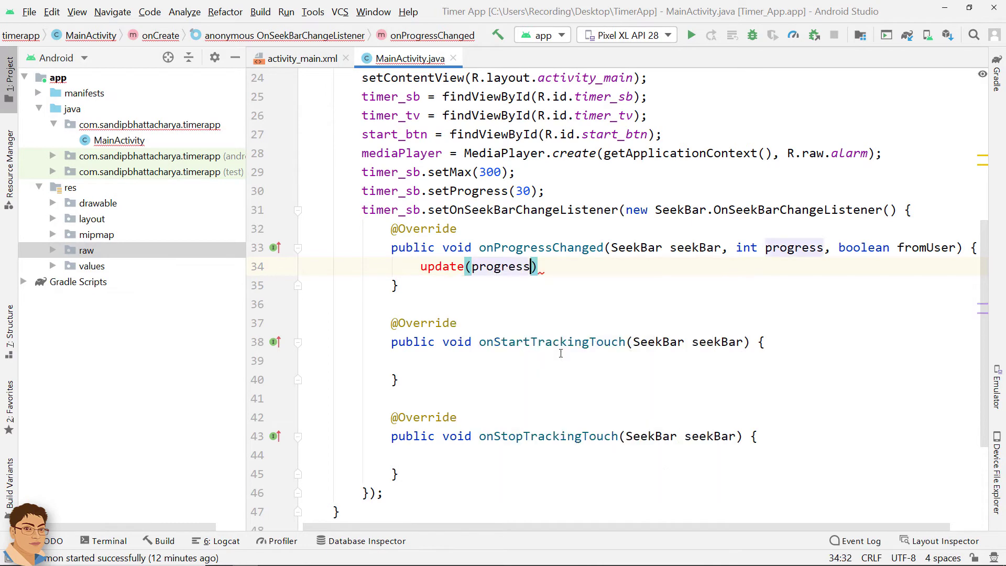
{"action": "type", "text": ";"}
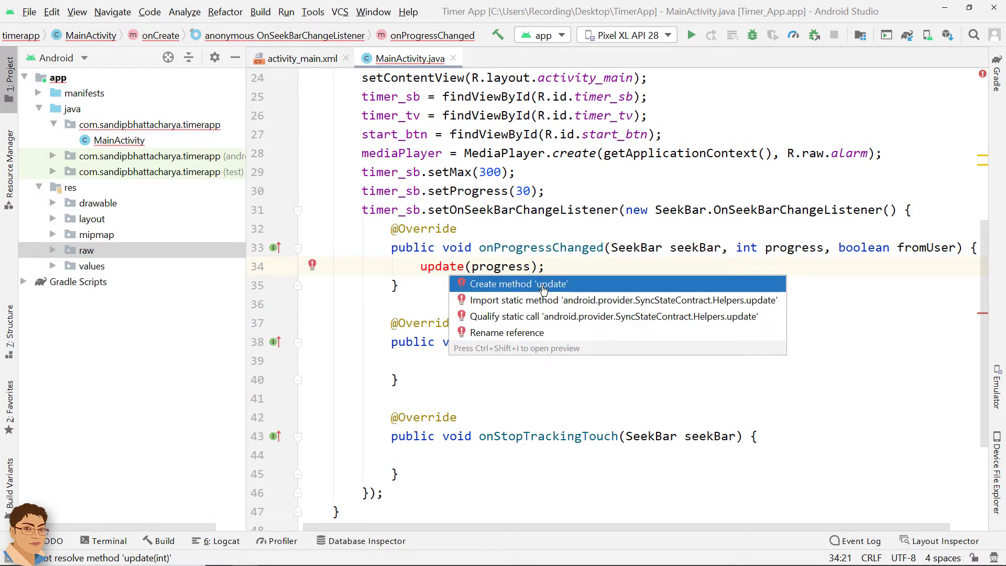
{"action": "left_click", "coordinate": [517, 283]}
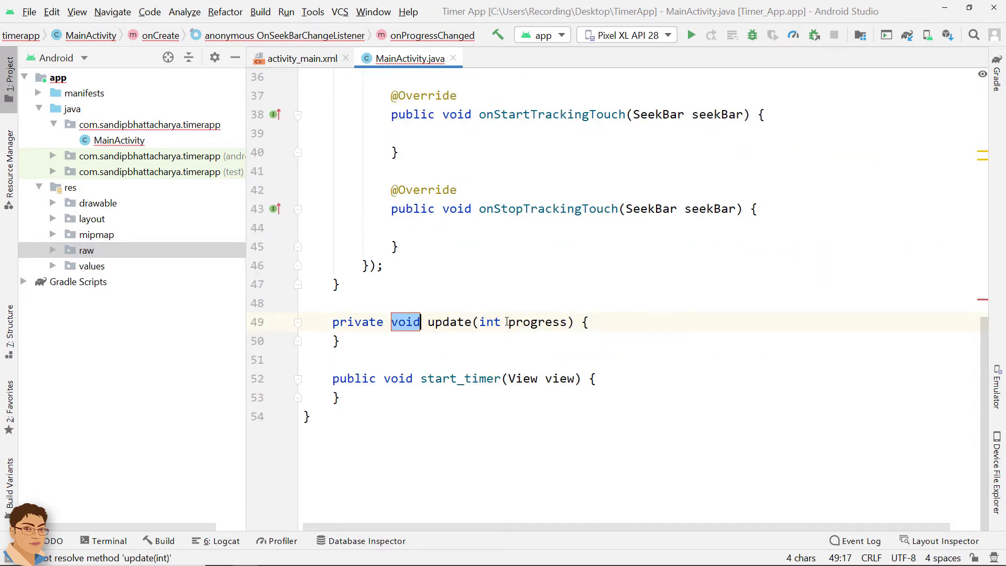
{"action": "left_click", "coordinate": [584, 321]}
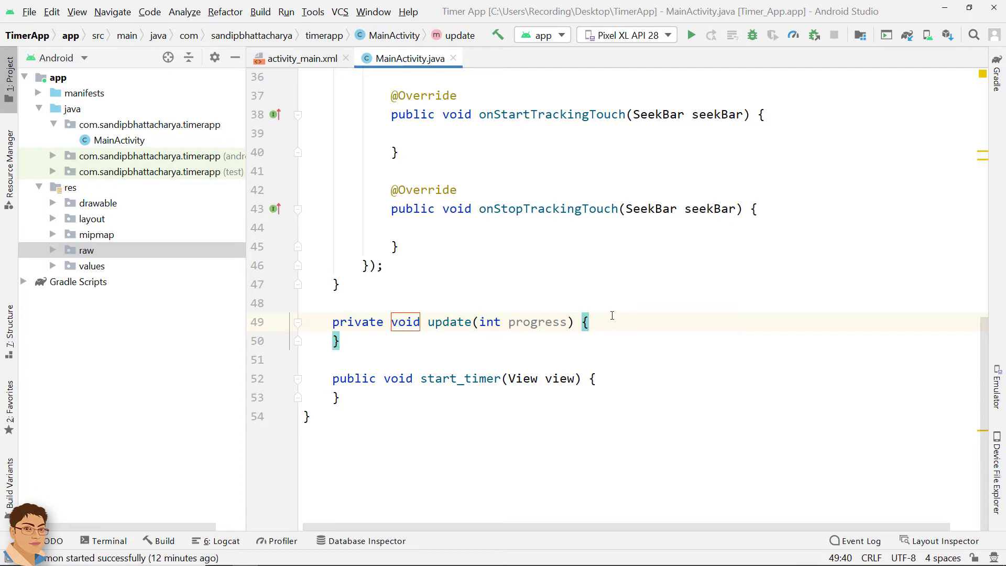
In update, compute minutes and seconds from progress and declare an empty secondsFinal string
{"action": "key", "text": "enter"}
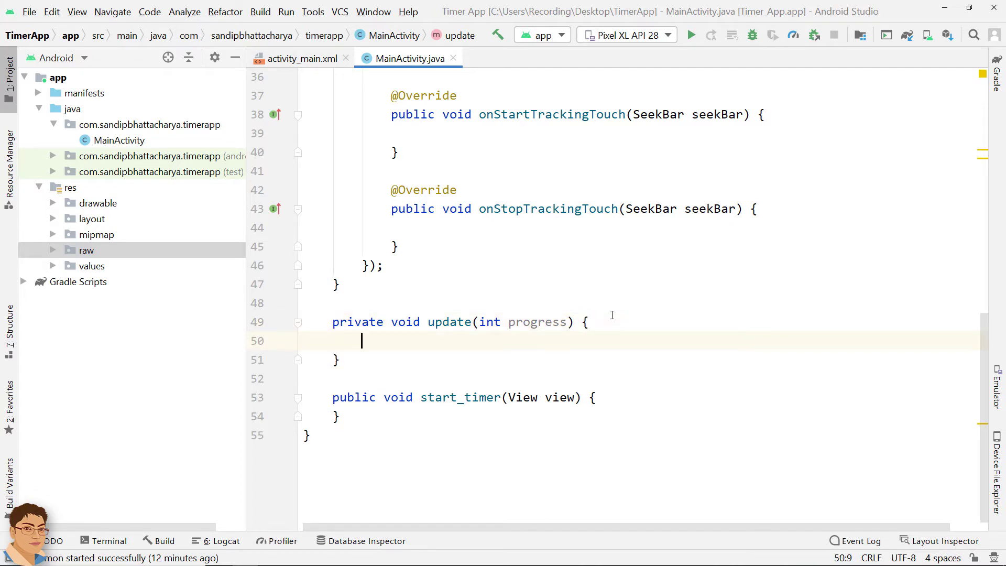
{"action": "type", "text": "int minutes ="}
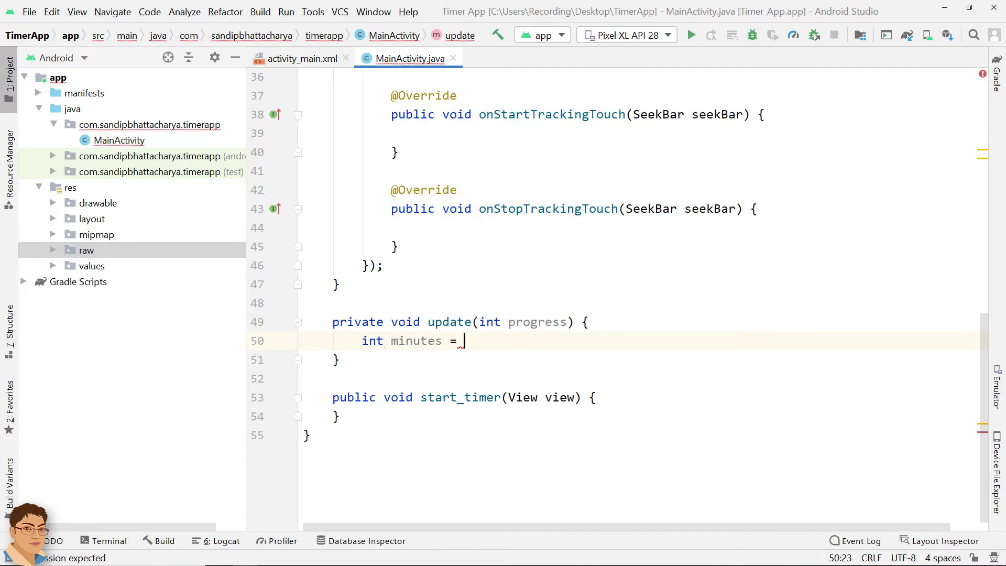
{"action": "type", "text": "progress / 60;"}
{"action": "type", "text": "int"}
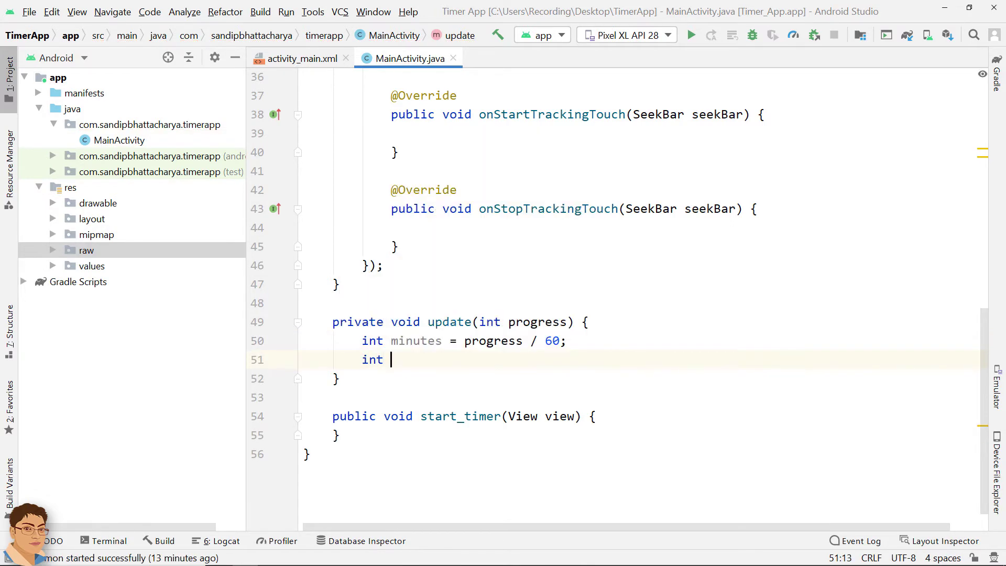
{"action": "type", "text": "seconds = pro"}
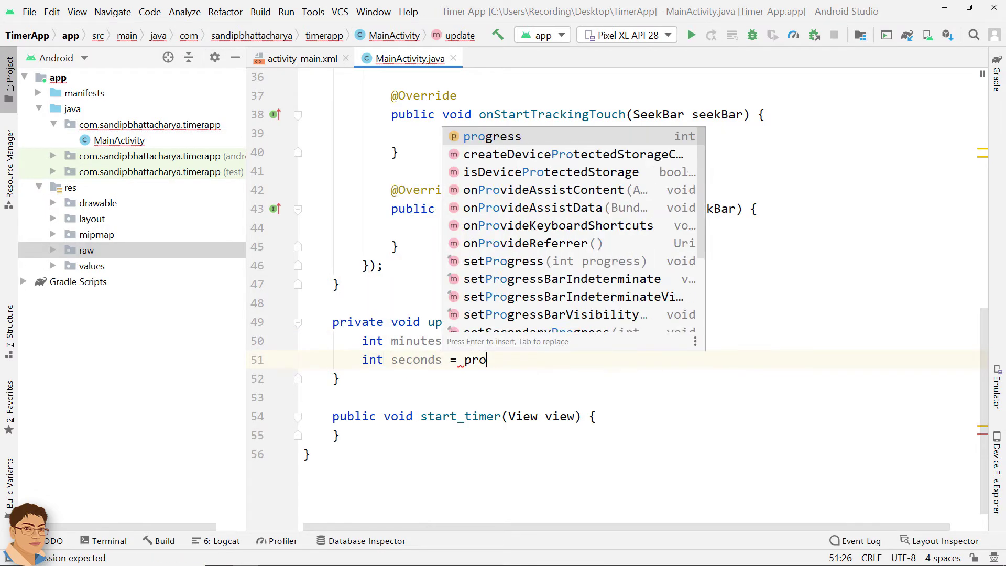
{"action": "type", "text": "St"}
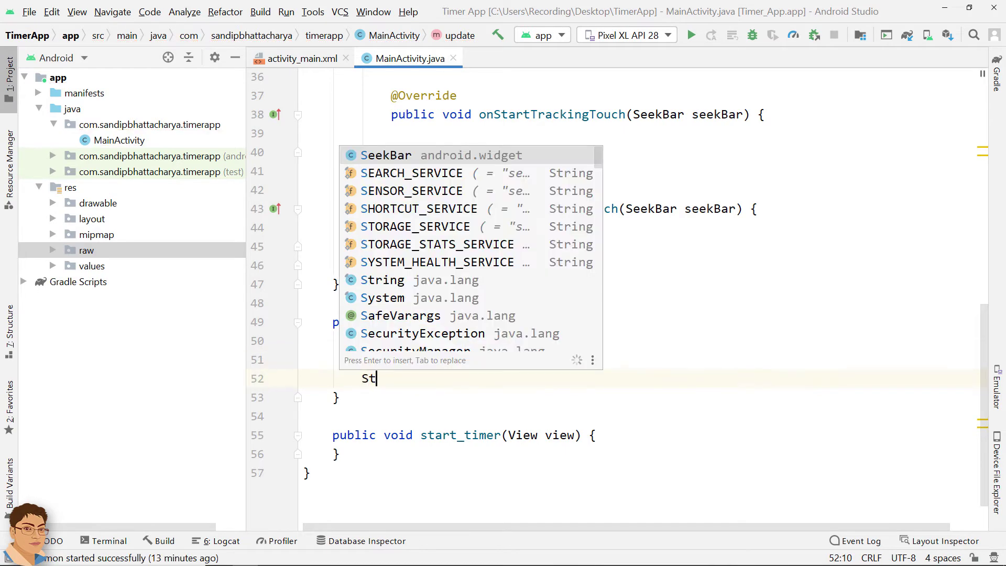
{"action": "type", "text": "ring secondsFinal"}
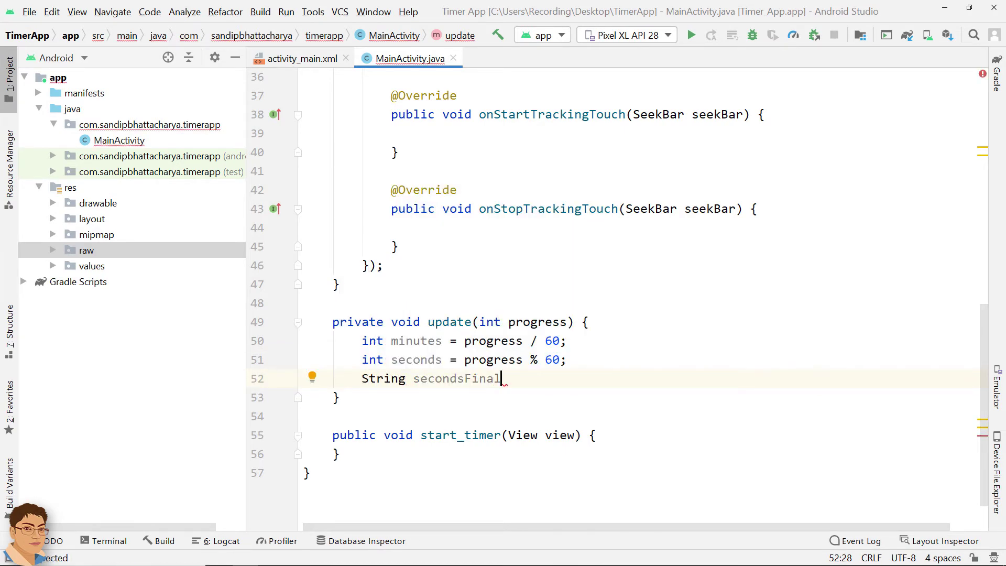
{"action": "type", "text": "= \"\";"}
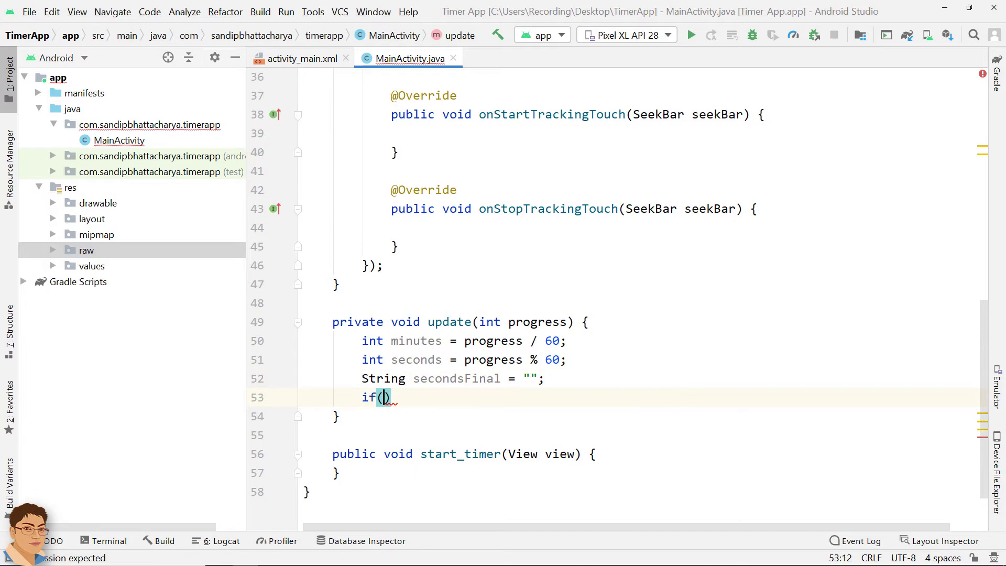
Zero-pad seconds of 9 or less and show minutes:secondsFinal in timer_tv
{"action": "type", "text": "seconds <= 9"}
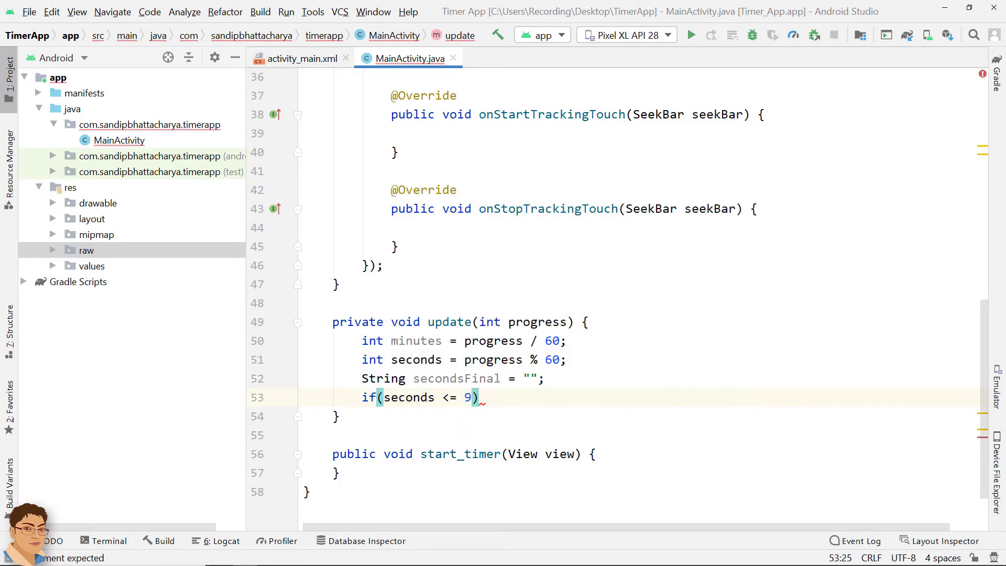
{"action": "type", "text": "{"}
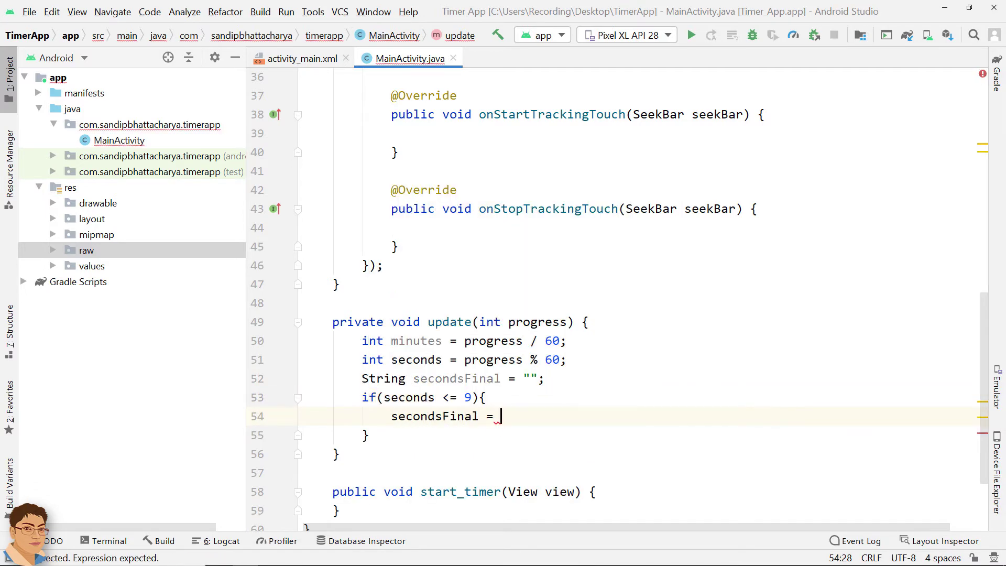
{"action": "type", "text": "\"0\" + seconds;"}
{"action": "left_click", "coordinate": [639, 434]}
{"action": "type", "text": "else{"}
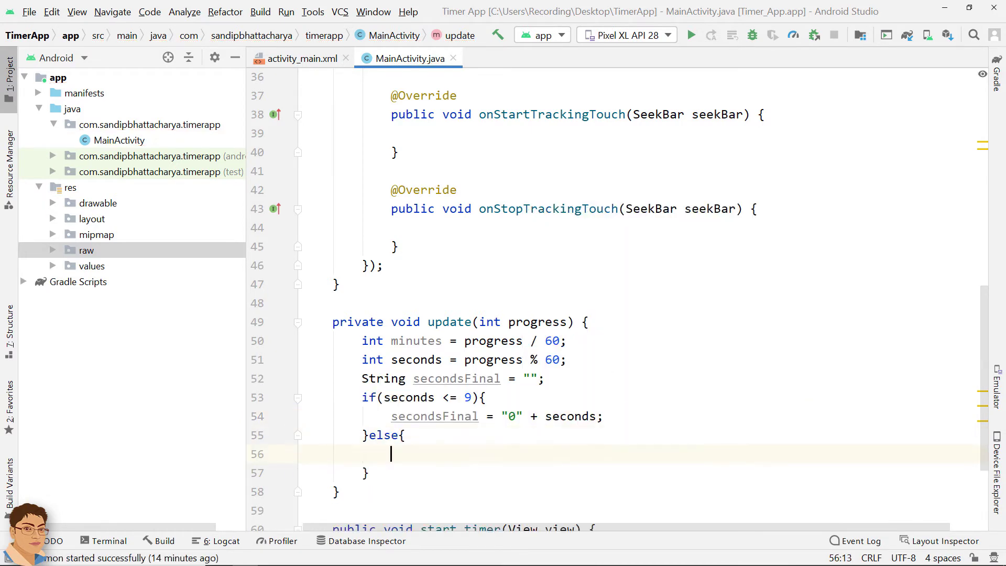
{"action": "type", "text": "secondsFinal ="}
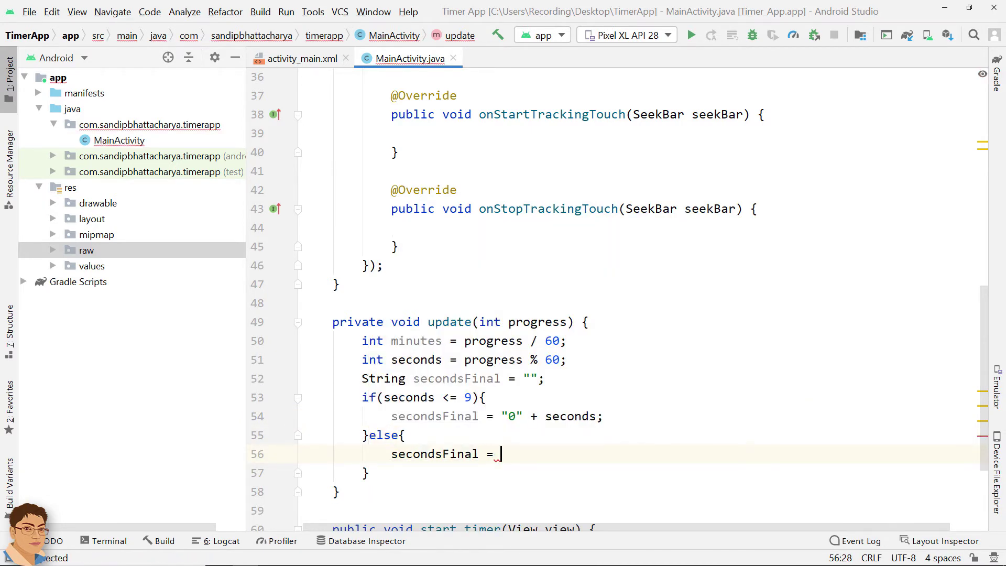
{"action": "type", "text": "\"\" + seconds"}
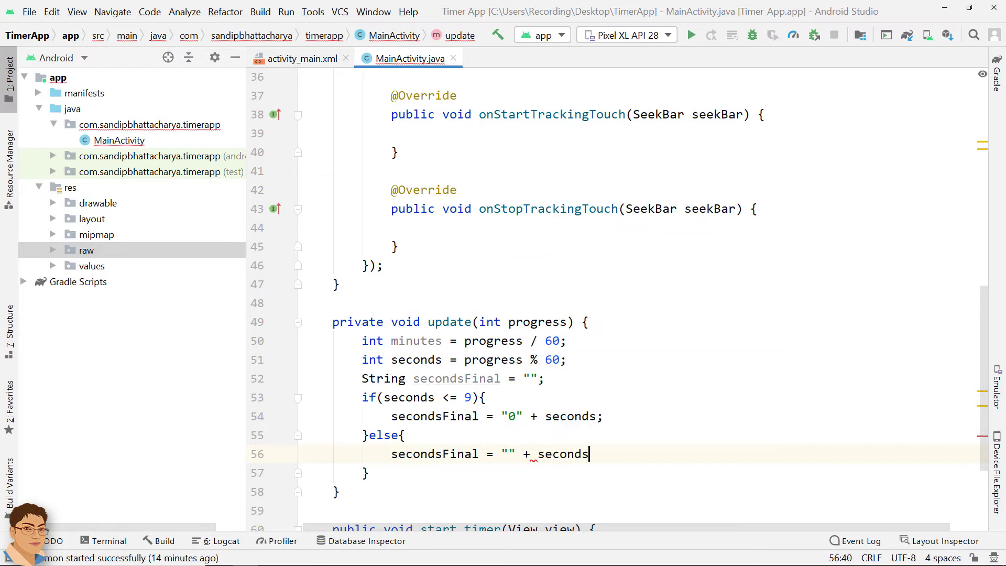
{"action": "key", "text": "Enter"}
{"action": "type", "text": "timer_tv.setText(\"\" + );"}
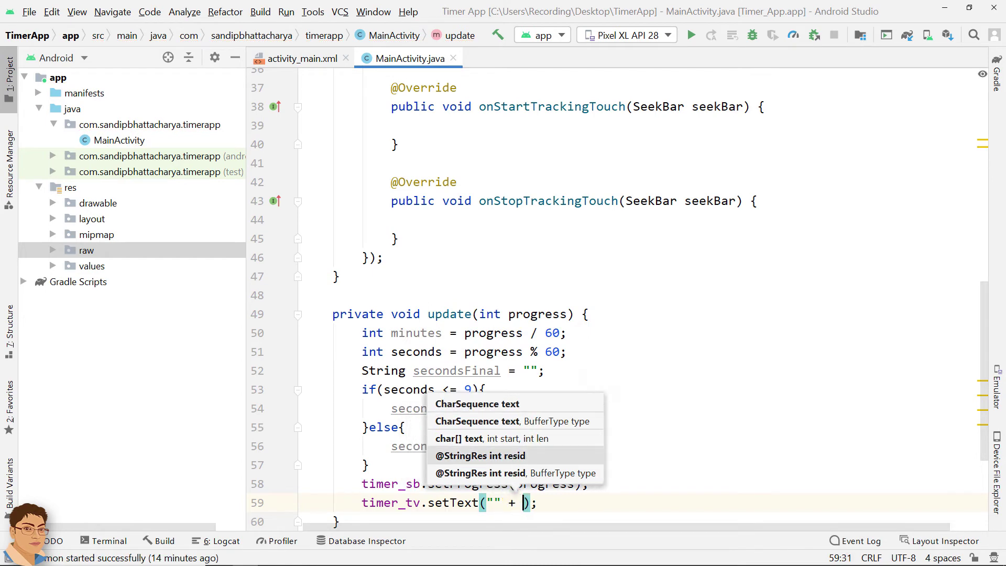
{"action": "type", "text": "minutes + \":\" + secondsFinal"}
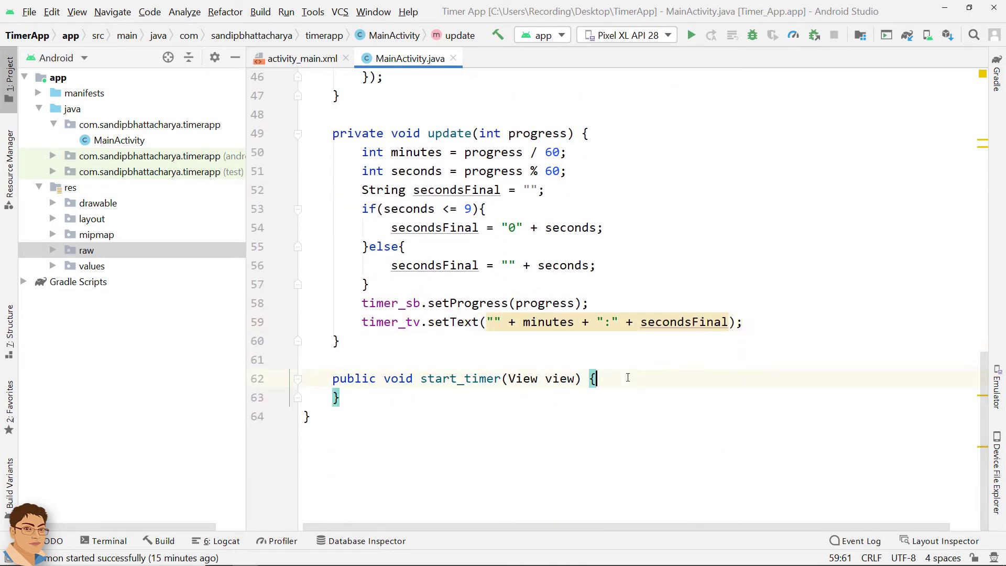
In start_timer, when counterIsActive is false, set it true, disable timer_sb, and label the button STOP
{"action": "type", "text": "if("}
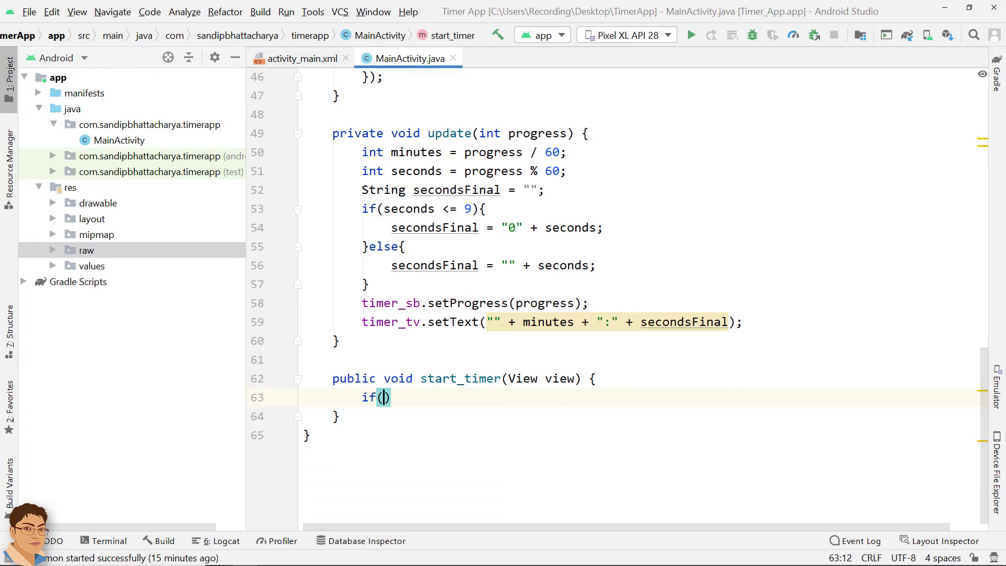
{"action": "type", "text": "counterIsActive ="}
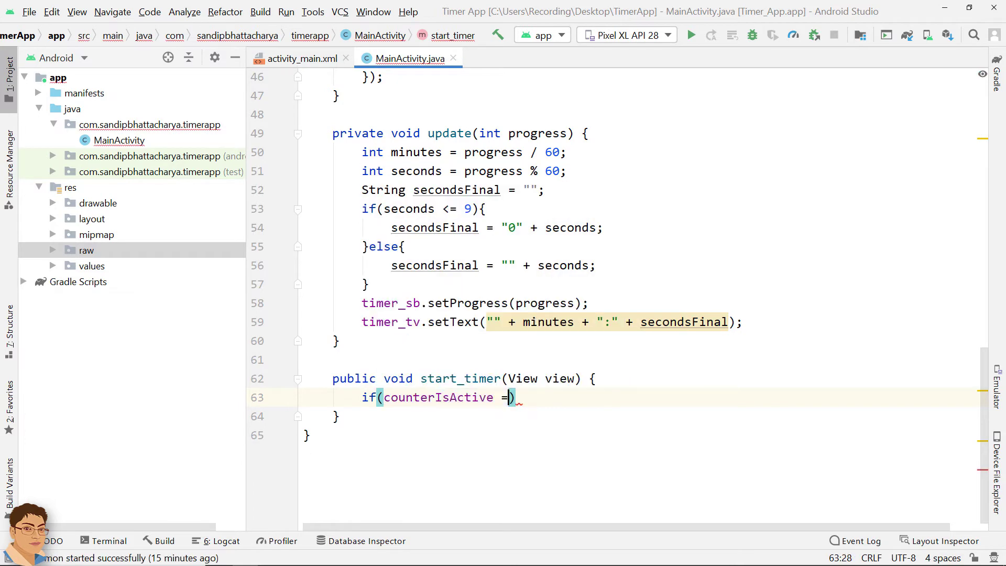
{"action": "type", "text": "= false){"}
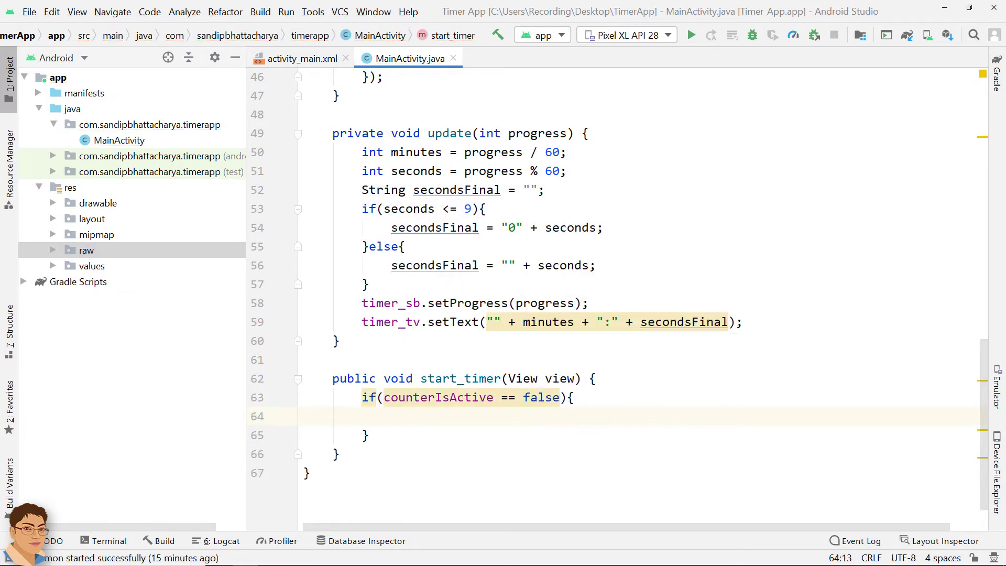
{"action": "type", "text": "counterIsActive = true;"}
{"action": "type", "text": "timer_sb"}
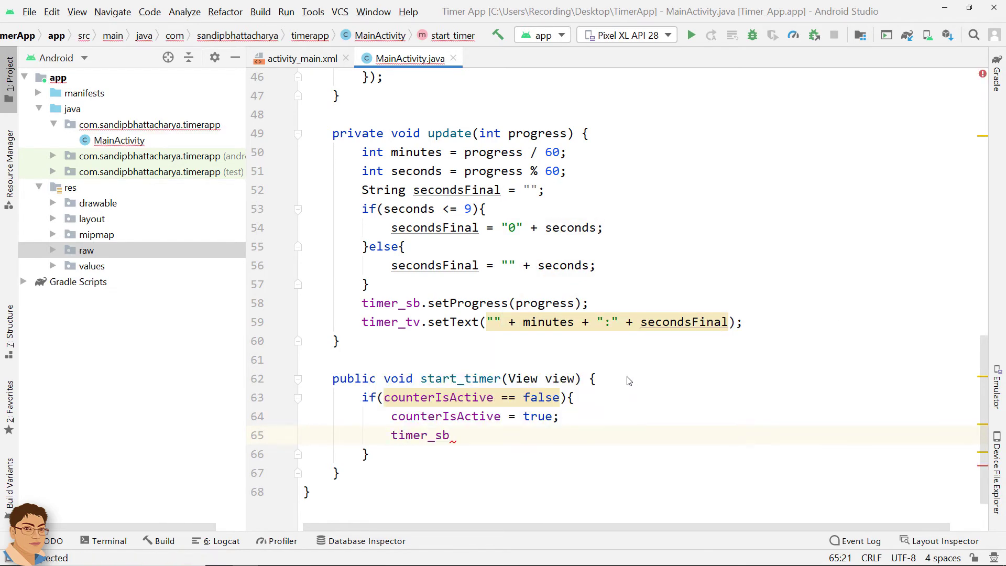
{"action": "type", "text": ".setEnabled(false);"}
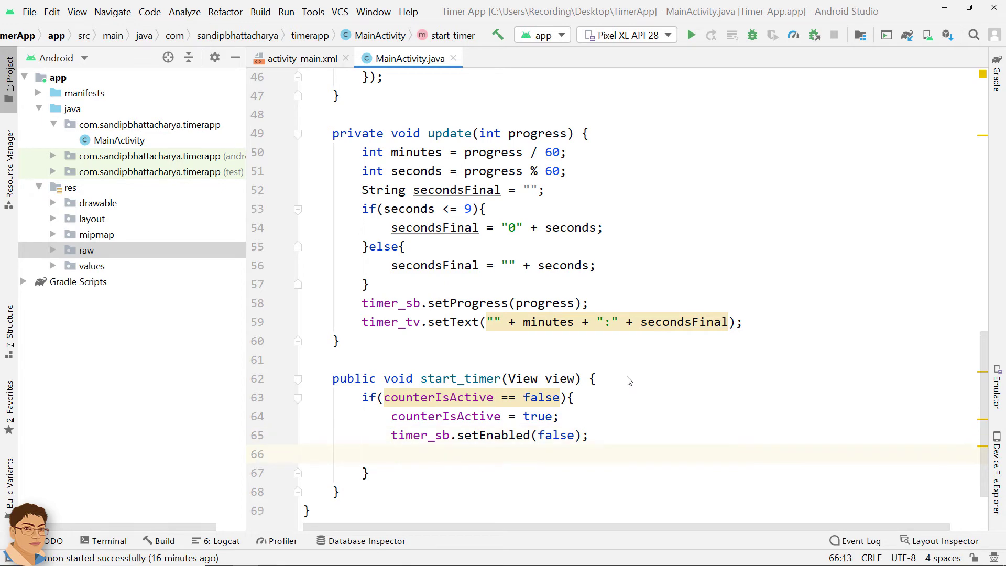
{"action": "type", "text": "start_btn.setText(\"STOP\");"}
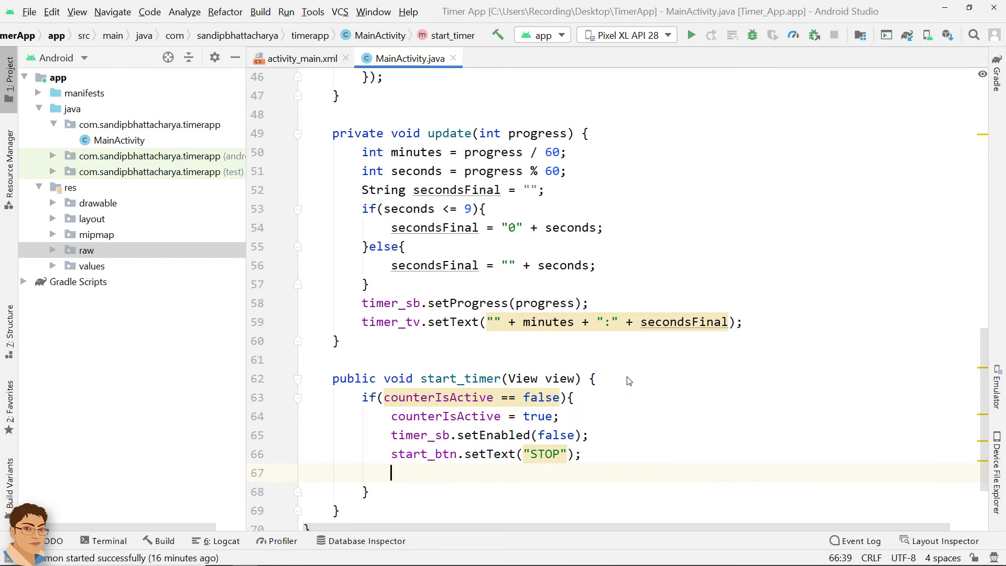
{"action": "scroll", "scroll_direction": "down", "scroll_amount": 3}
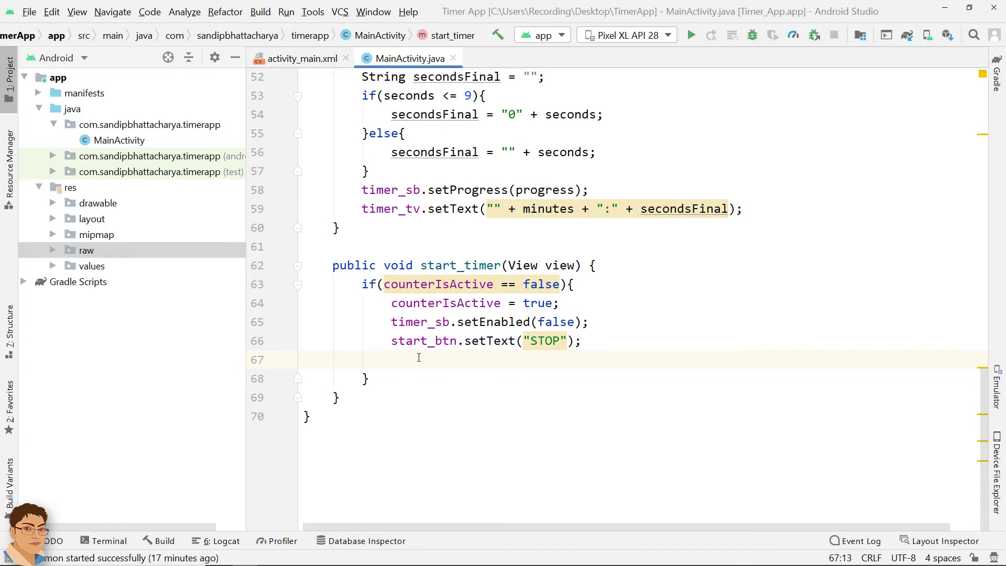
Create a CountDownTimer from timer_sb.getProgress()*1000 with a 1000 ms tick calling update()
{"action": "type", "text": "countDownTimer = new CountDownTimer() {"}
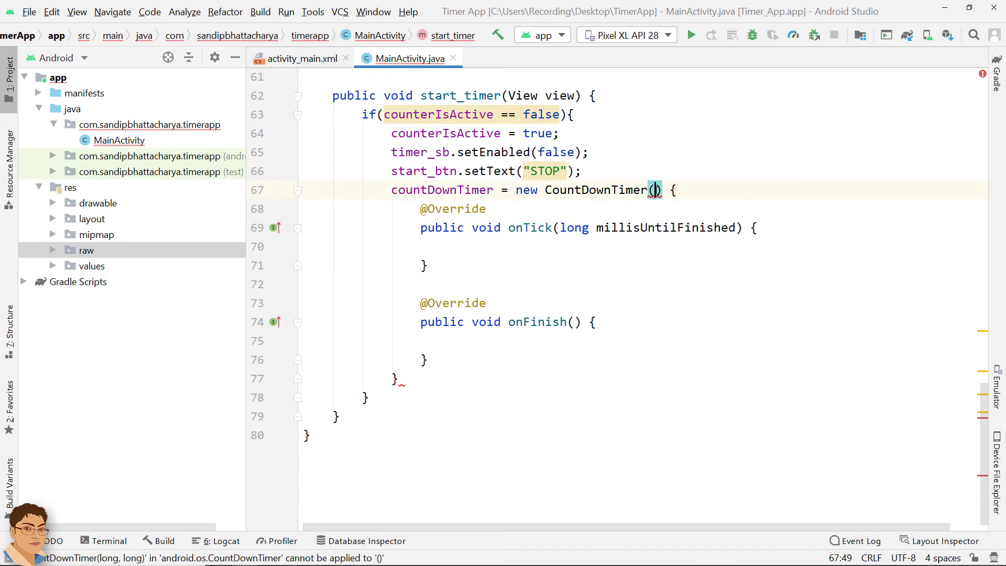
{"action": "type", "text": "timer_sb.getP"}
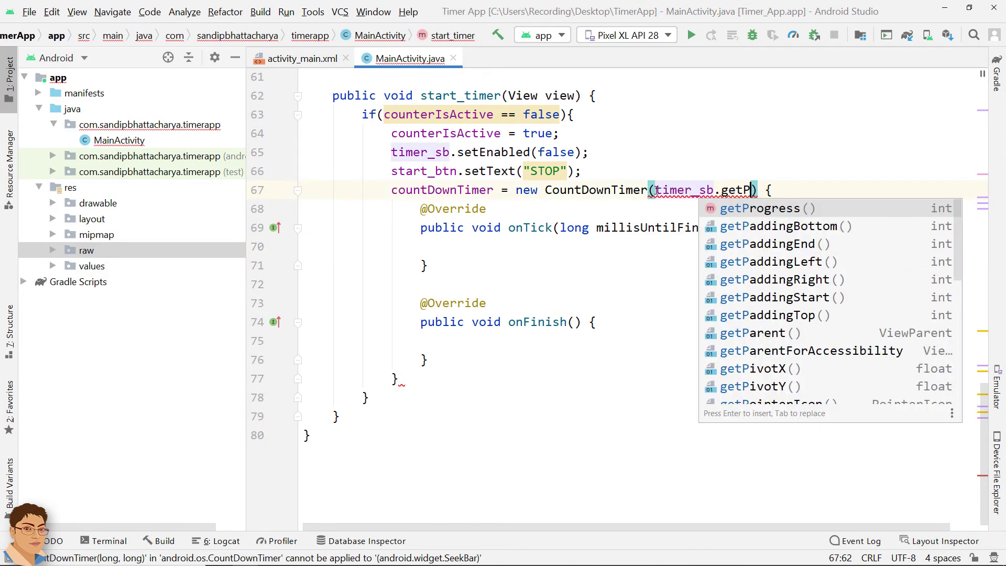
{"action": "type", "text": "getProgress() * 1000, 1"}
{"action": "left_click", "coordinate": [640, 378]}
{"action": "type", "text": ".start();"}
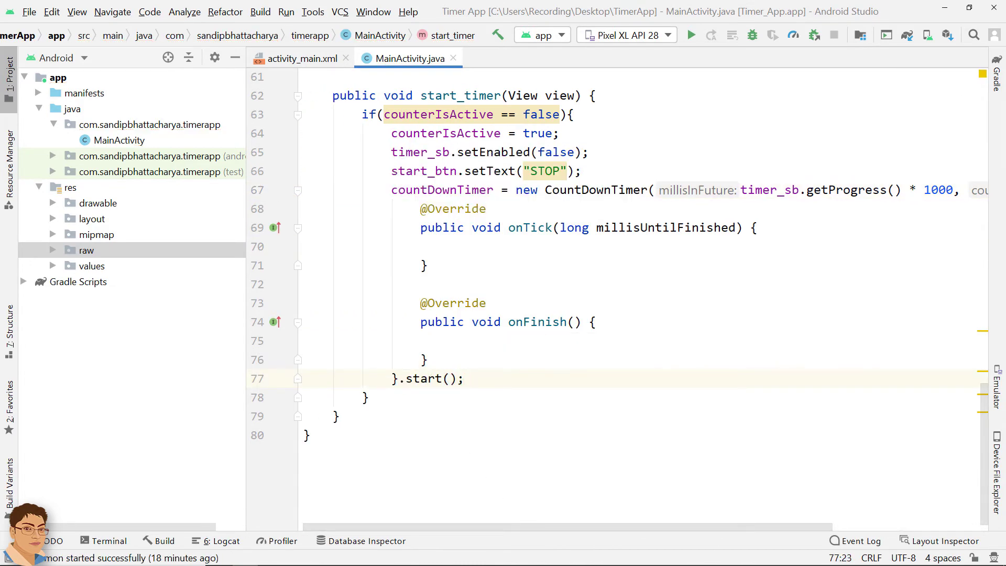
{"action": "type", "text": "update();"}
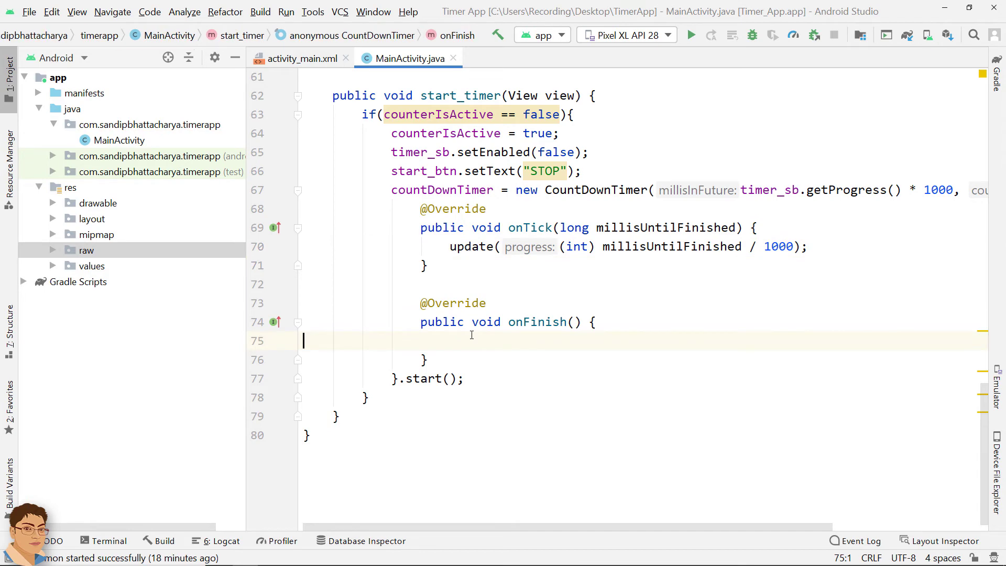
Make onFinish call reset() and mediaPlayer.start(), and add an else branch calling reset()
{"action": "left_click", "coordinate": [449, 340]}
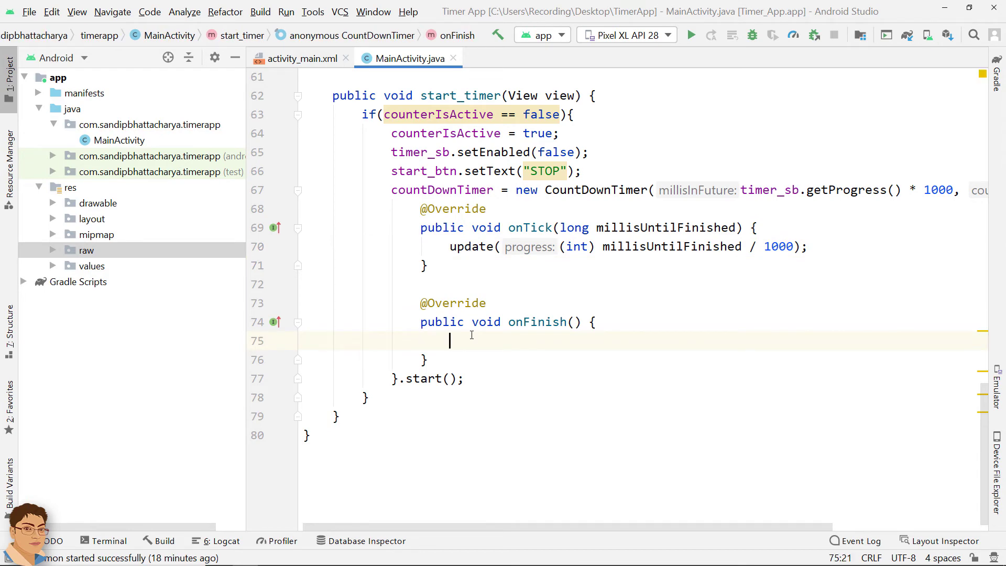
{"action": "type", "text": "reset()"}
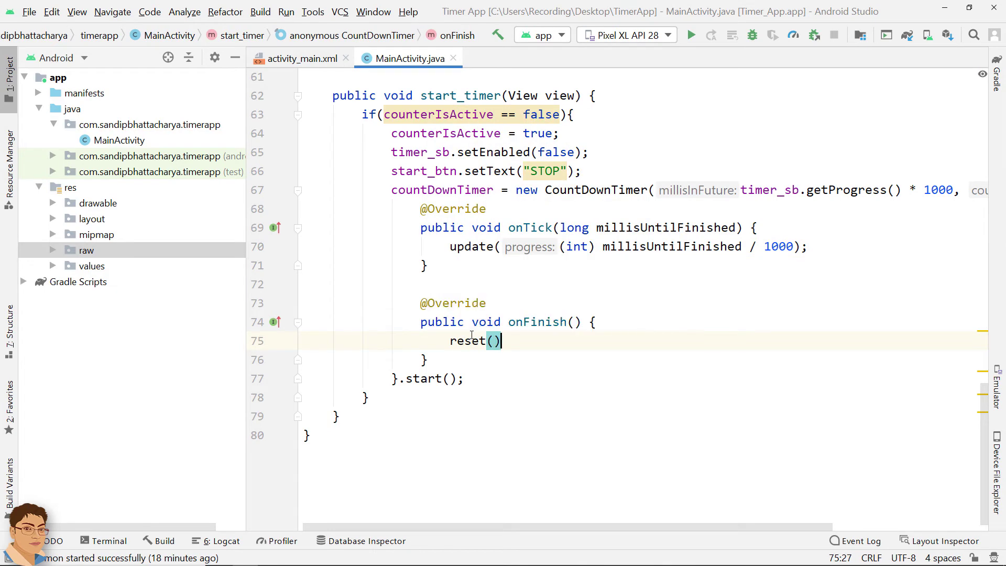
{"action": "type", "text": ";"}
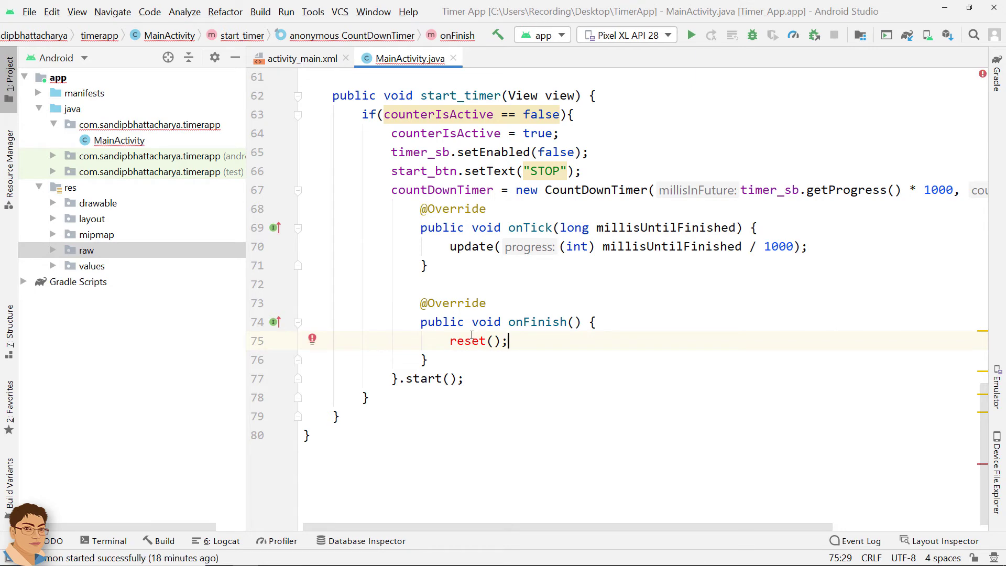
{"action": "type", "text": "if (mediaPlayer != null"}
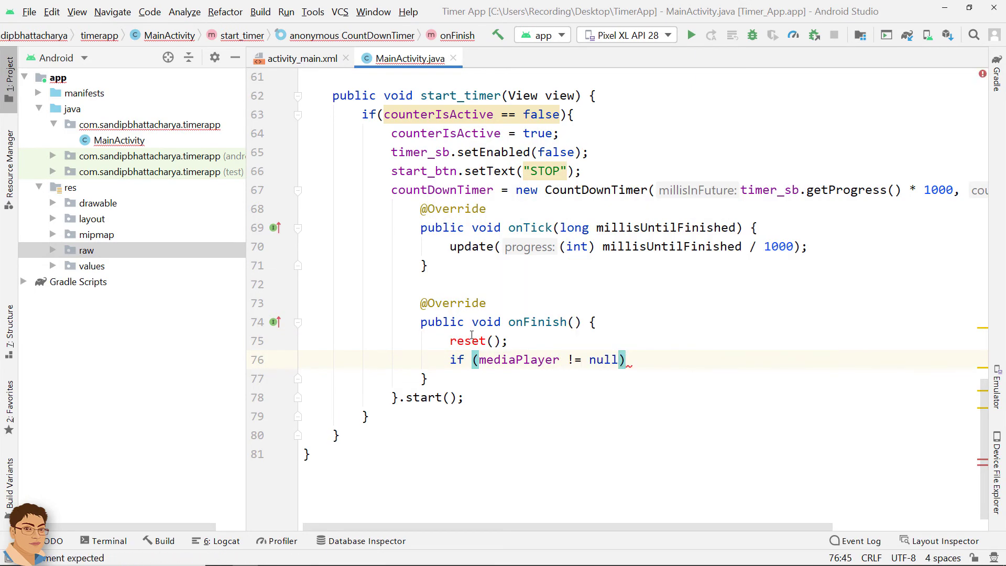
{"action": "type", "text": "mediaPlayer.start();"}
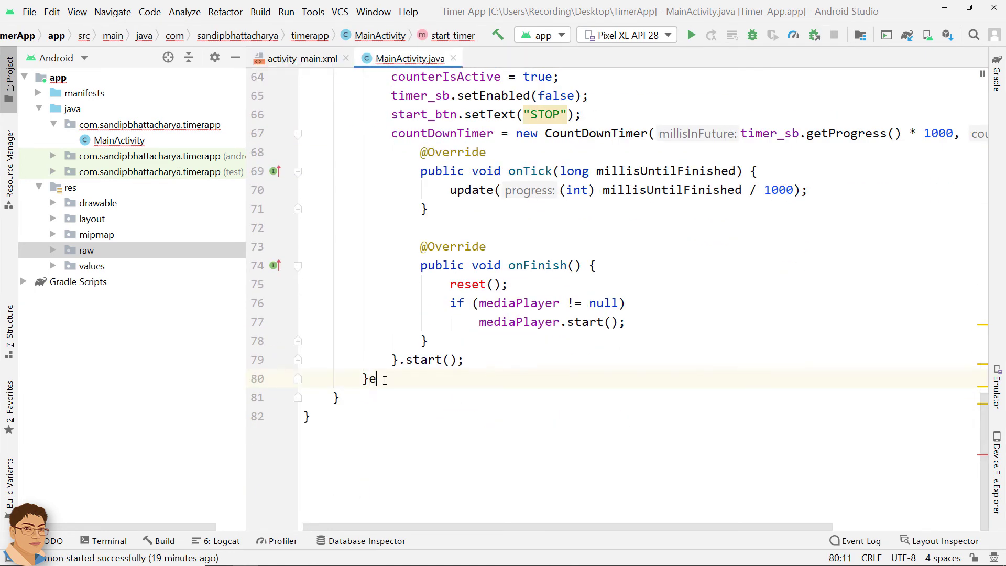
{"action": "type", "text": "lse{"}
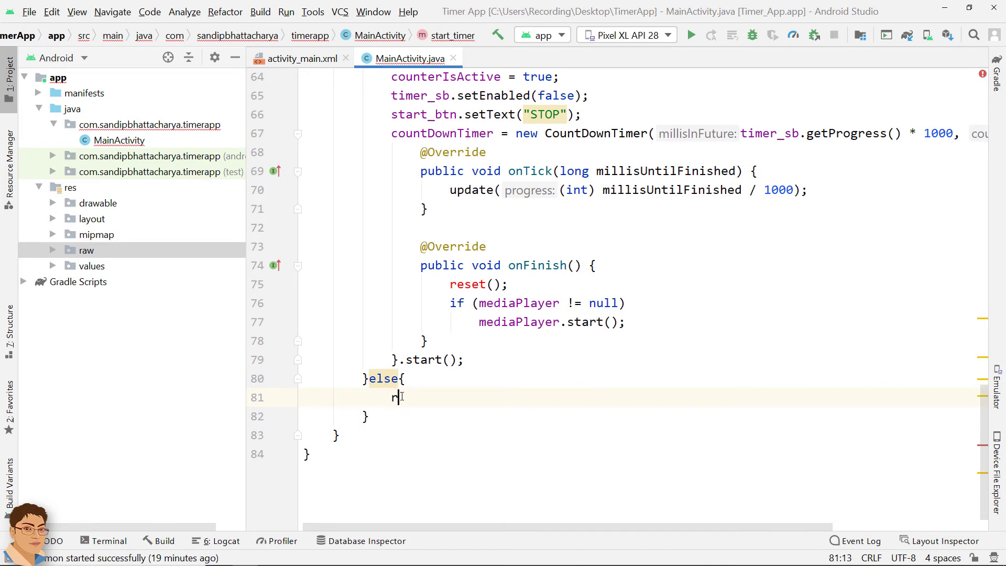
{"action": "type", "text": "eset();"}
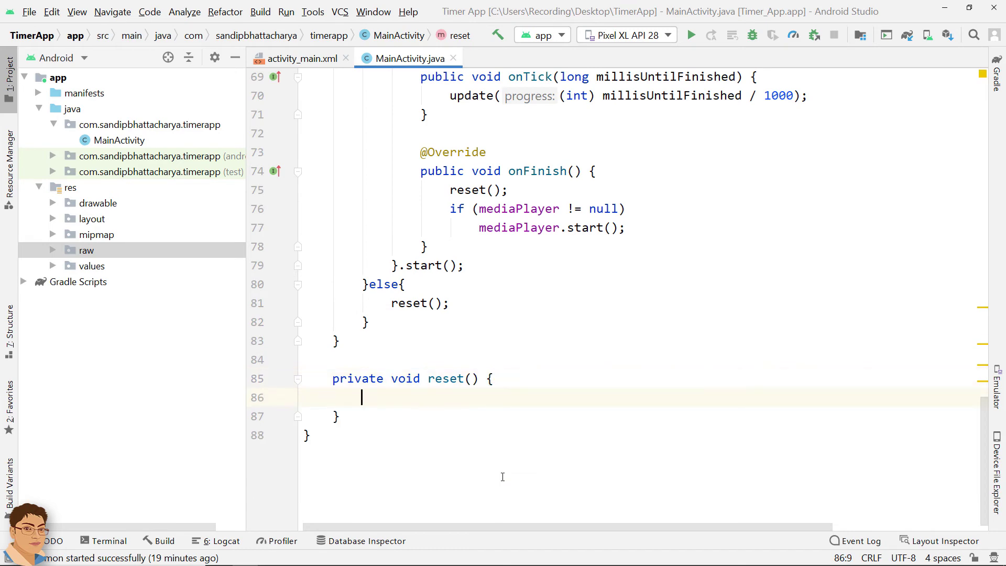
Fill reset() to restore "0:30", cancel countDownTimer, relabel START, enable SeekBar, set counterIsActive false
{"action": "type", "text": "timer_tv.se"}
{"action": "type", "text": "timer_sb.setProgress();"}
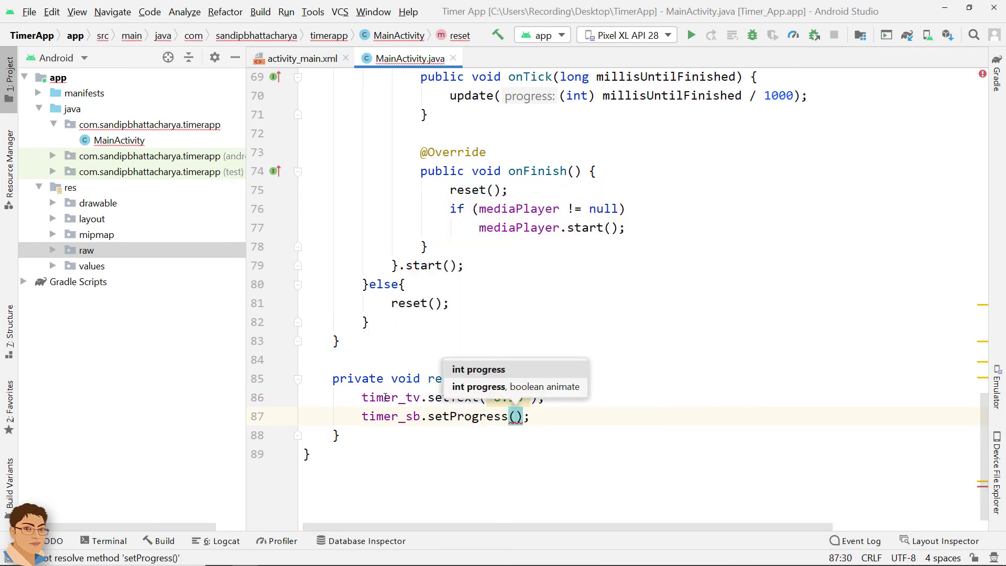
{"action": "type", "text": "countDownTimer.cancel();"}
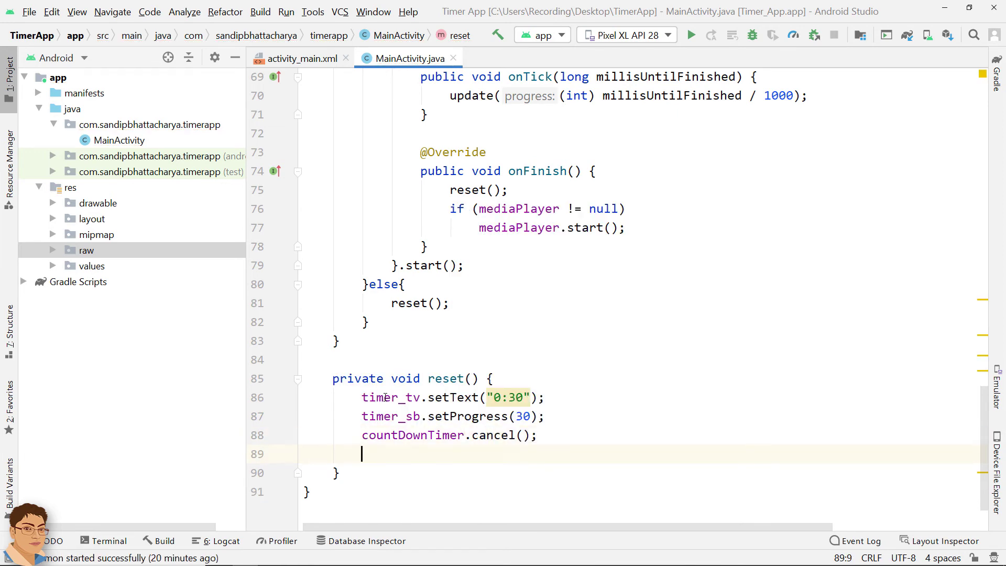
{"action": "type", "text": "start_btn.set"}
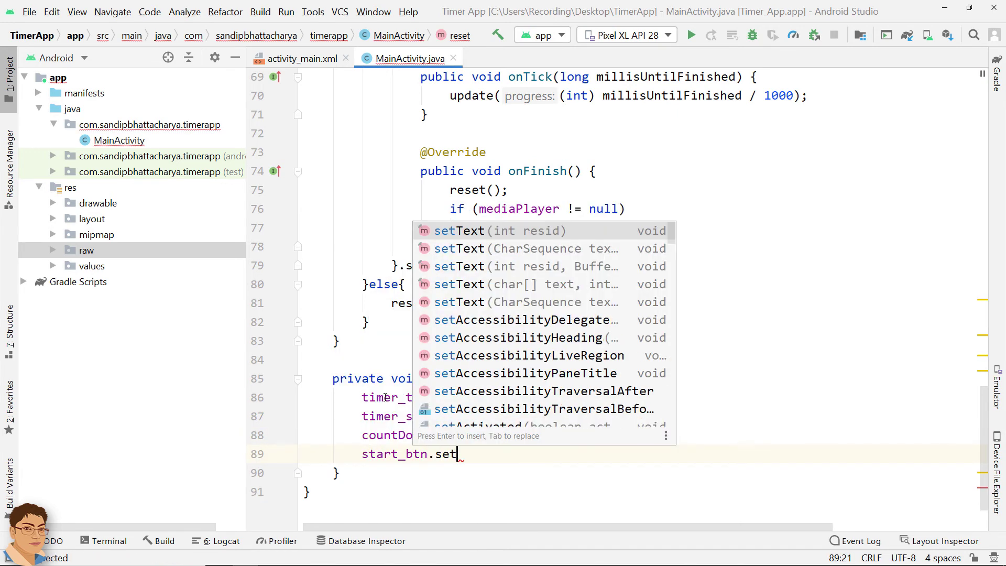
{"action": "type", "text": "Text(\"START\");"}
{"action": "type", "text": "timer_sb."}
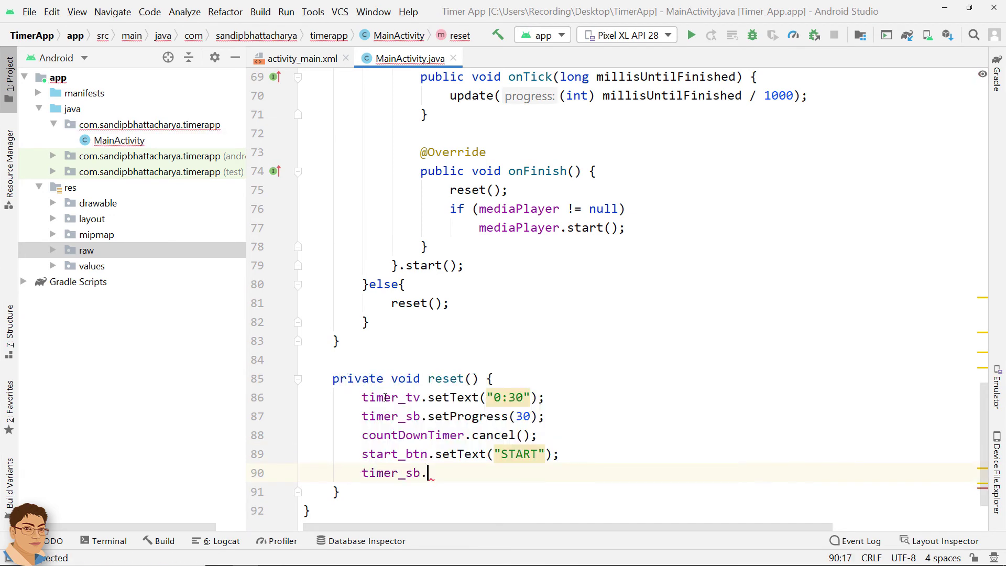
{"action": "type", "text": "setEnabled(true);"}
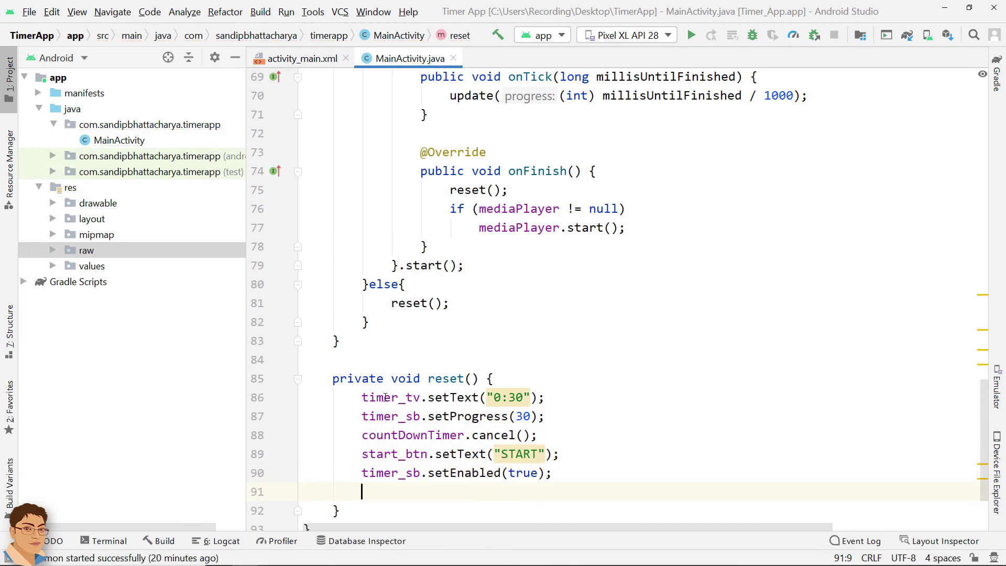
{"action": "type", "text": "counterIsActive = false;"}
{"action": "type", "text": "if("}
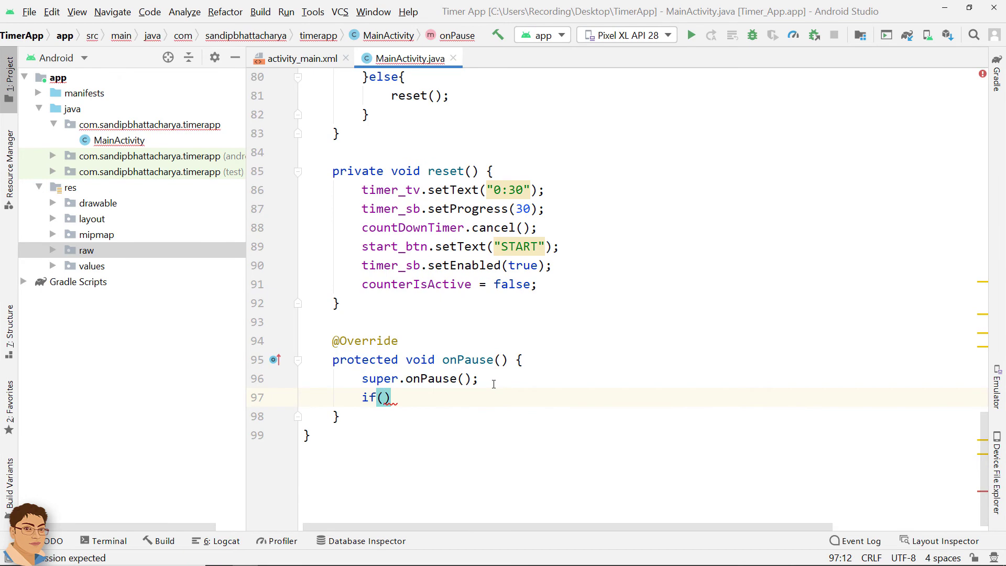
Cancel an active countDownTimer in onPause and onDestroy, then launch the app in the emulator
{"action": "type", "text": "counterIsActive){"}
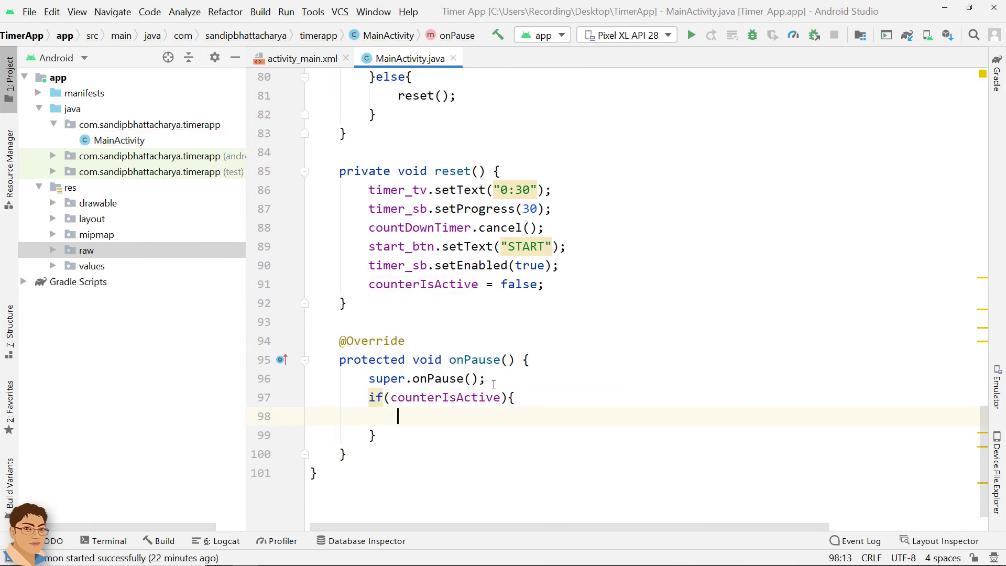
{"action": "type", "text": "countDownTimer.cancel();"}
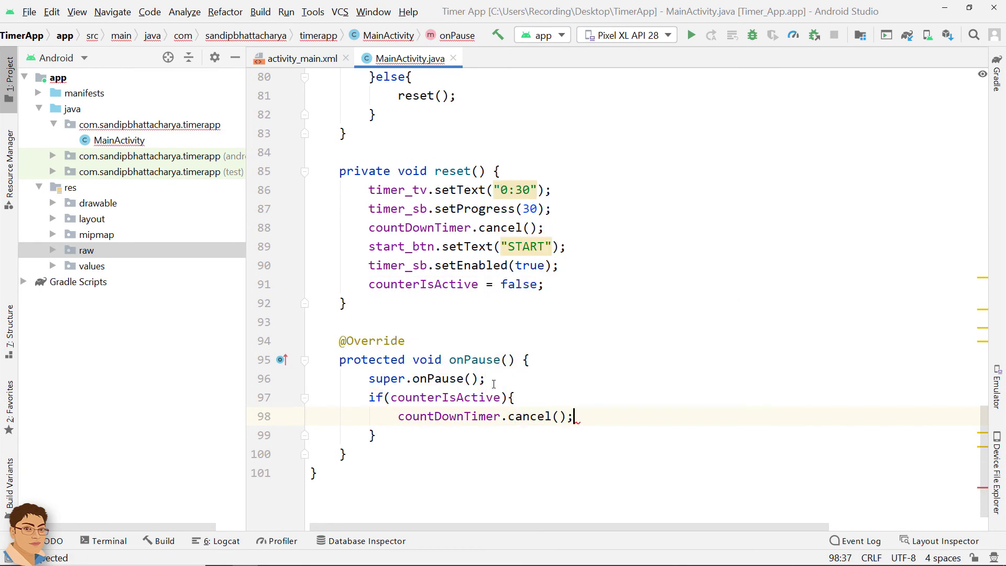
{"action": "type", "text": "onDestroy() {"}
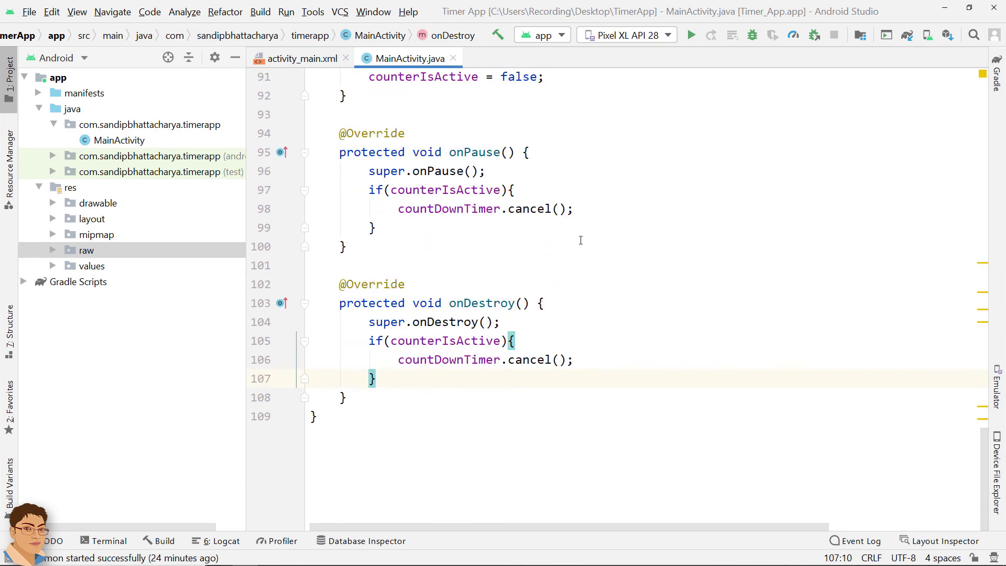
{"action": "left_click", "coordinate": [690, 35]}
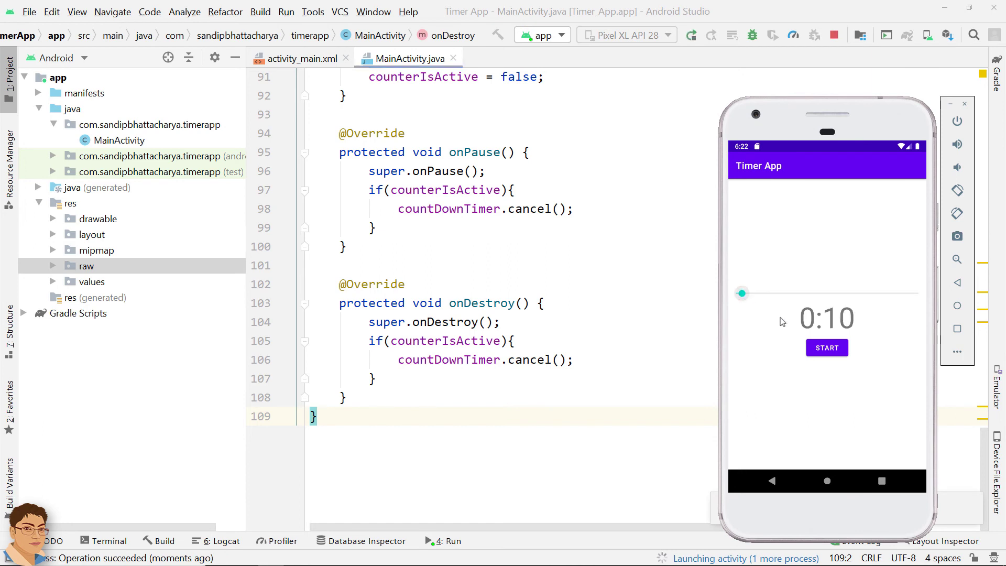
Set 0:30, start and stop the countdown, restart it to finish, then exit to home
{"action": "left_click", "coordinate": [826, 346]}
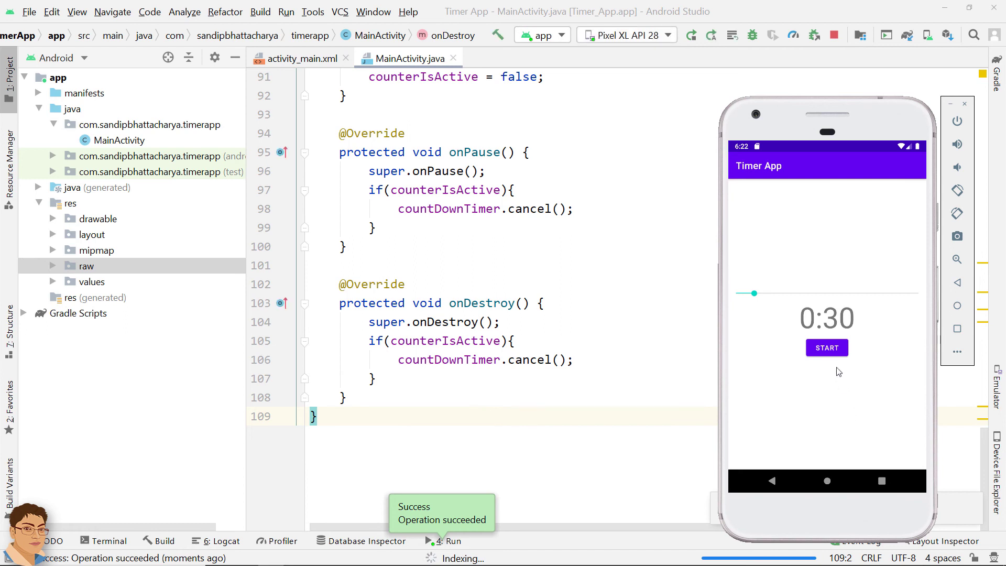
{"action": "left_click", "coordinate": [826, 346]}
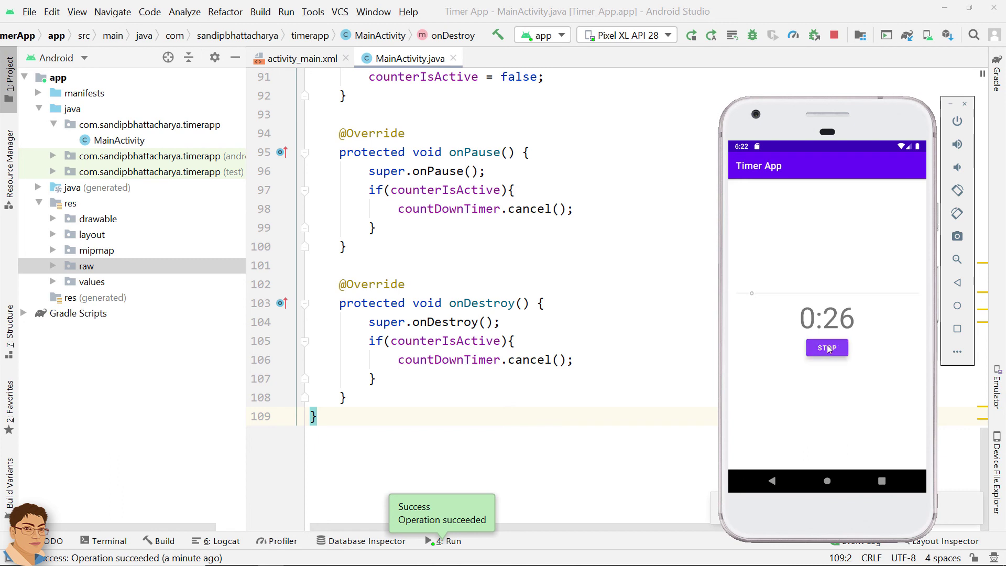
{"action": "left_click", "coordinate": [826, 348]}
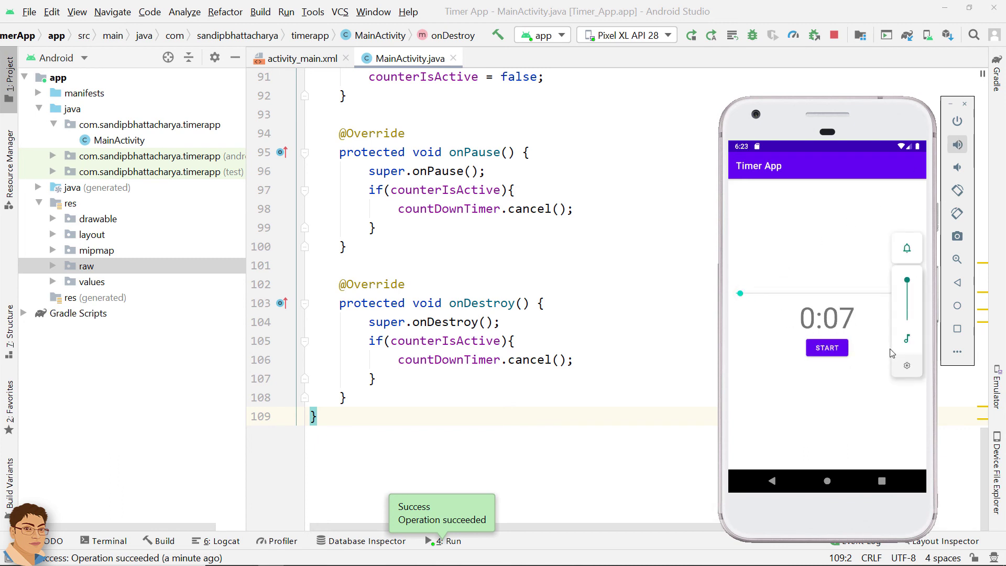
{"action": "left_click", "coordinate": [826, 347]}
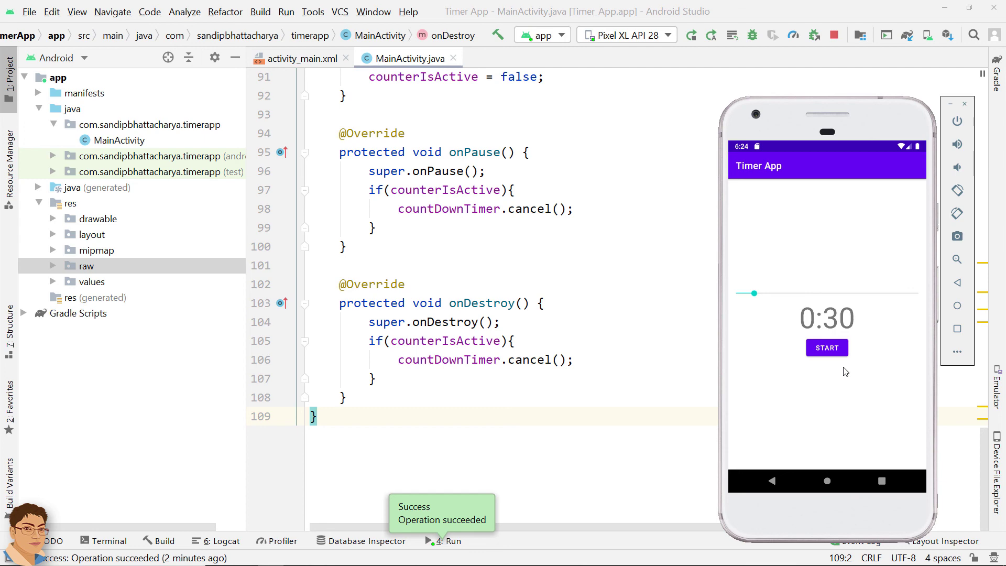
{"action": "mouse_move", "coordinate": [774, 484]}
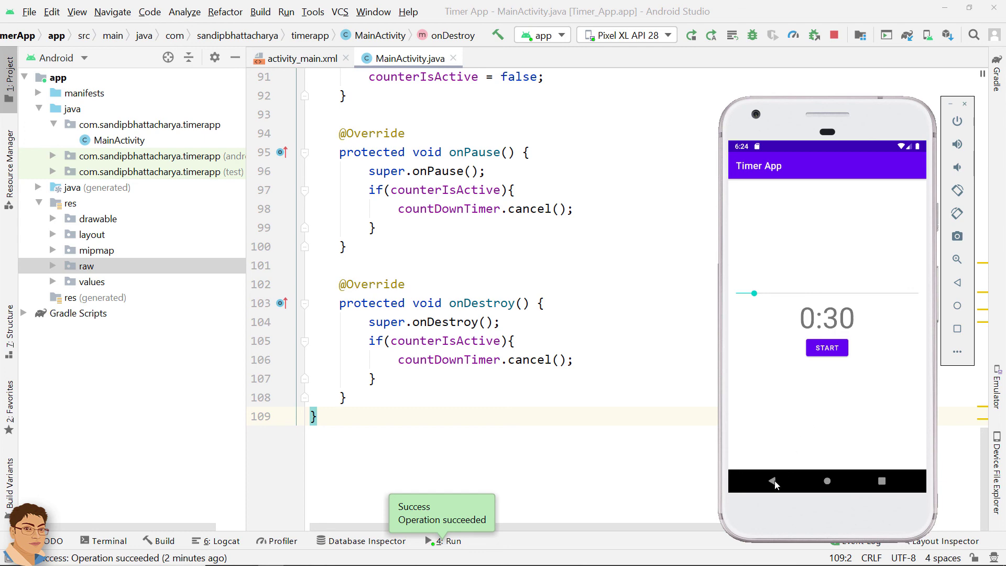
{"action": "left_click", "coordinate": [826, 481]}
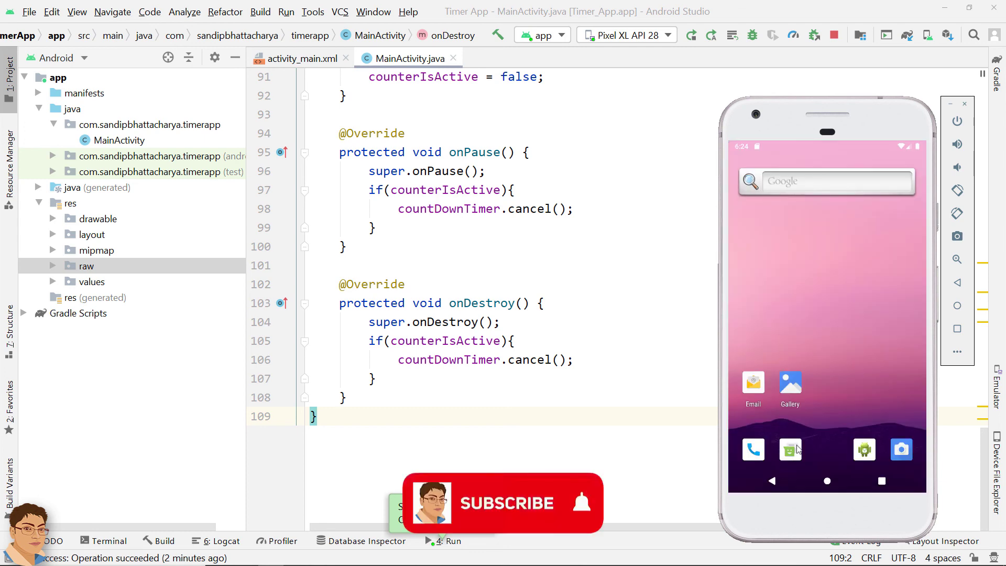